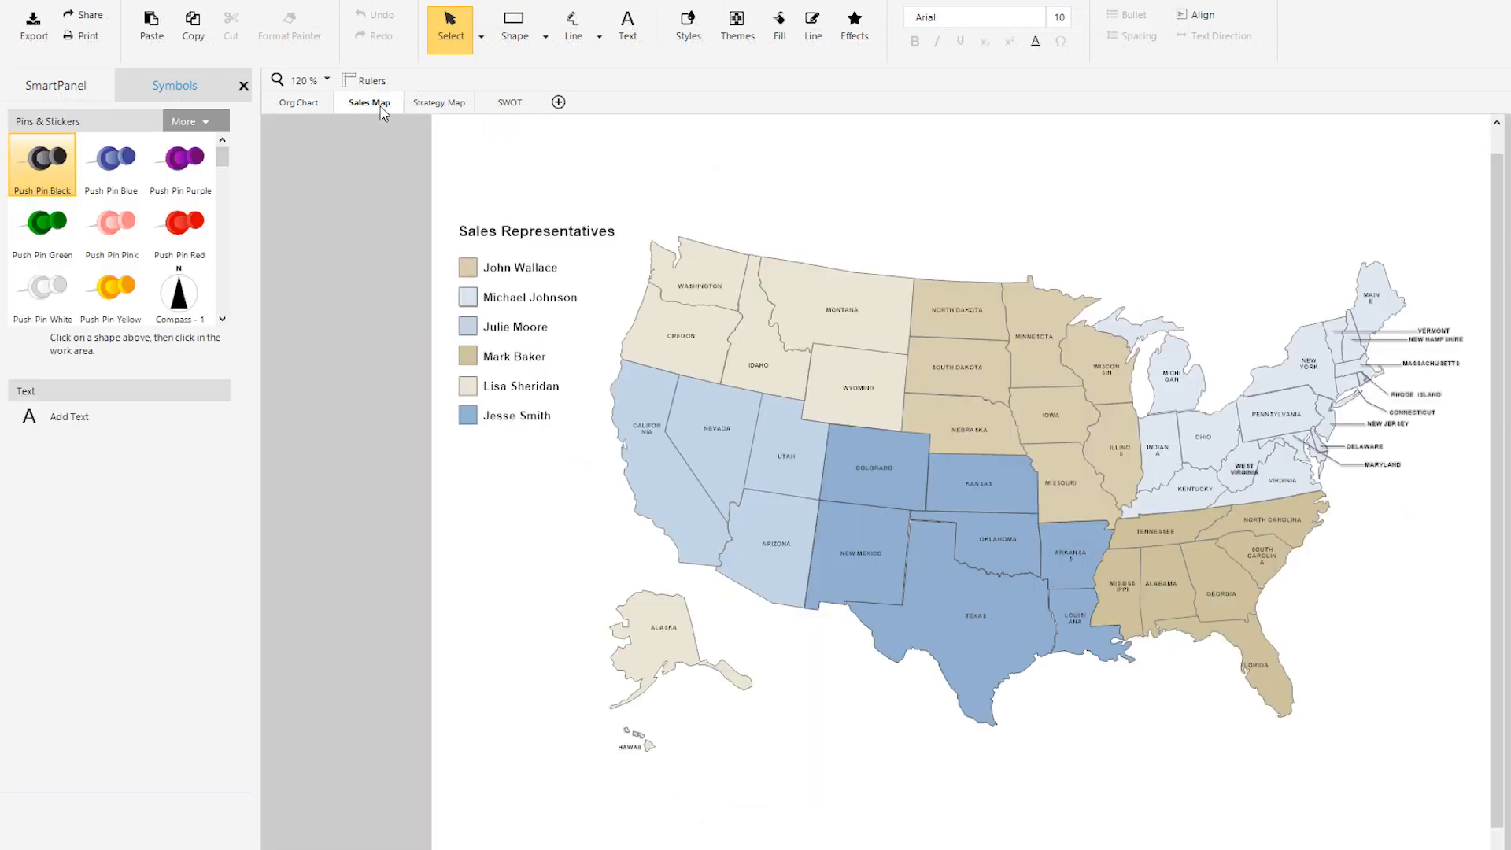
# Show the add-page menu beside the Business Area Layout mind map's page tabs
pyautogui.click(510, 102)
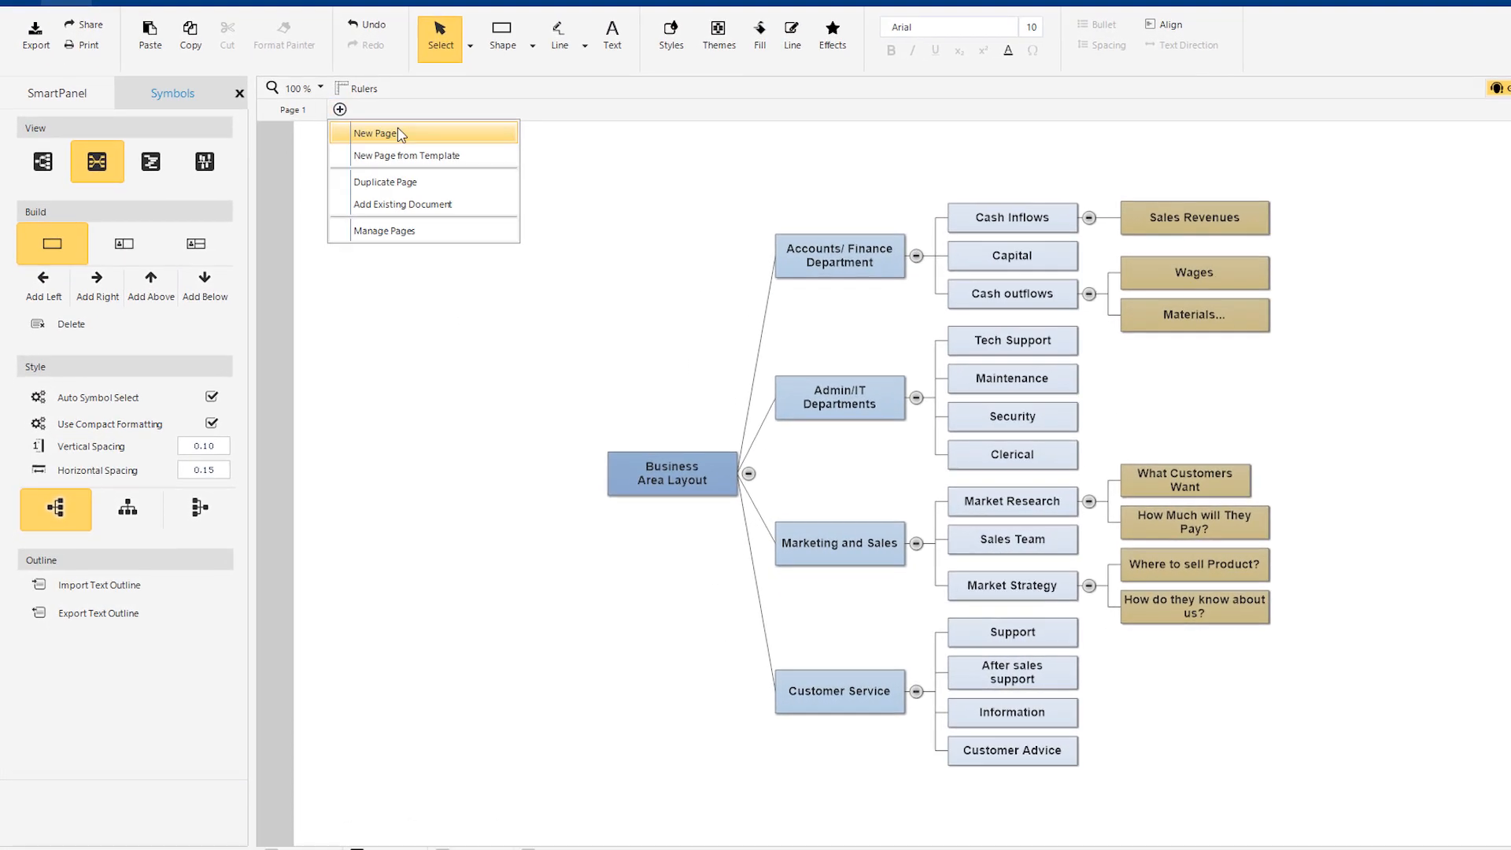
# Add two new pages and insert the office floor plan document as Page 5
pyautogui.click(374, 133)
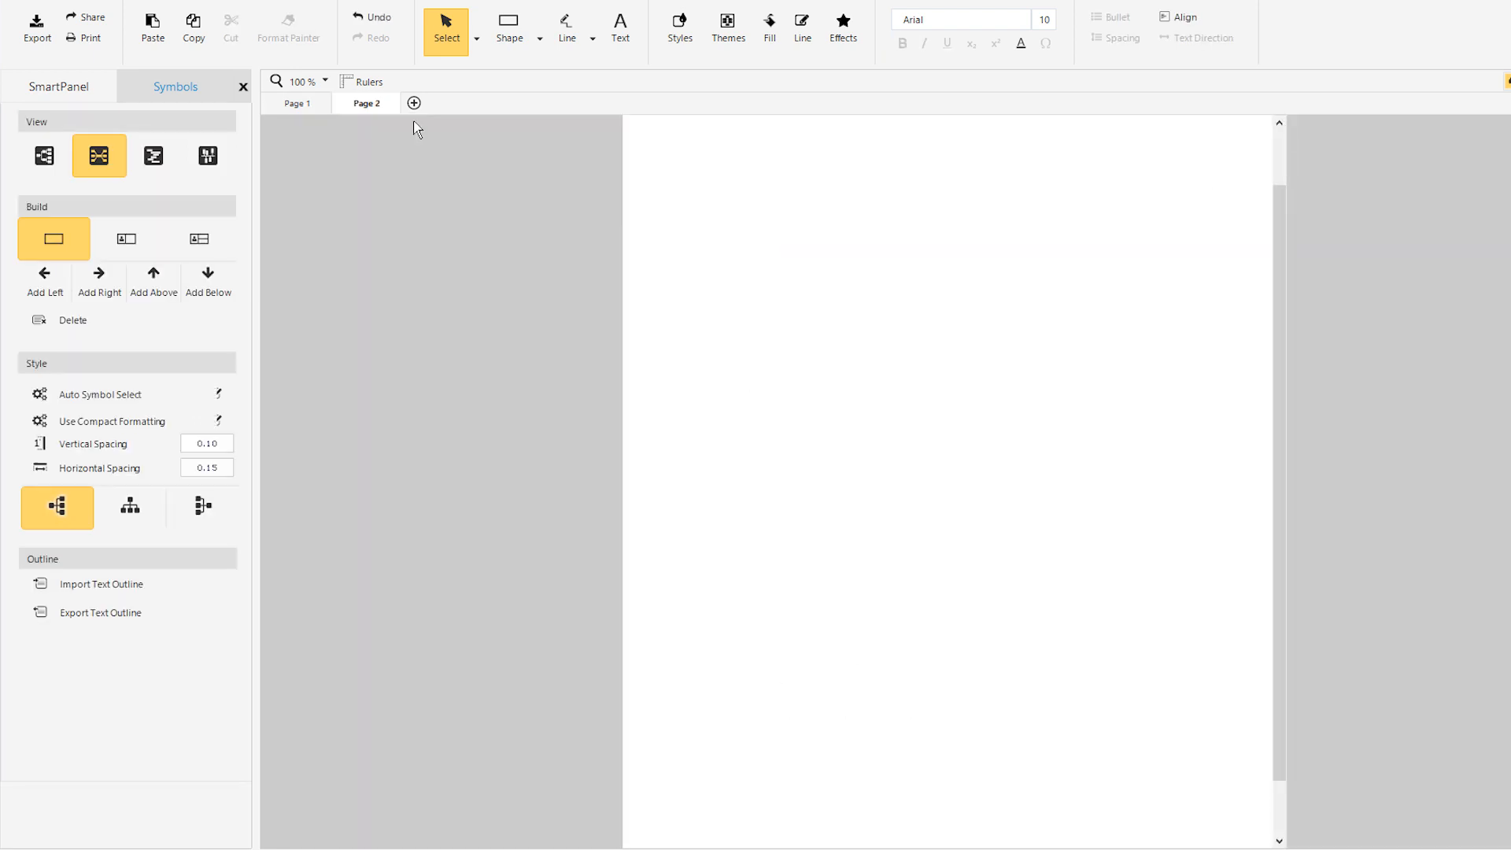
pyautogui.click(413, 103)
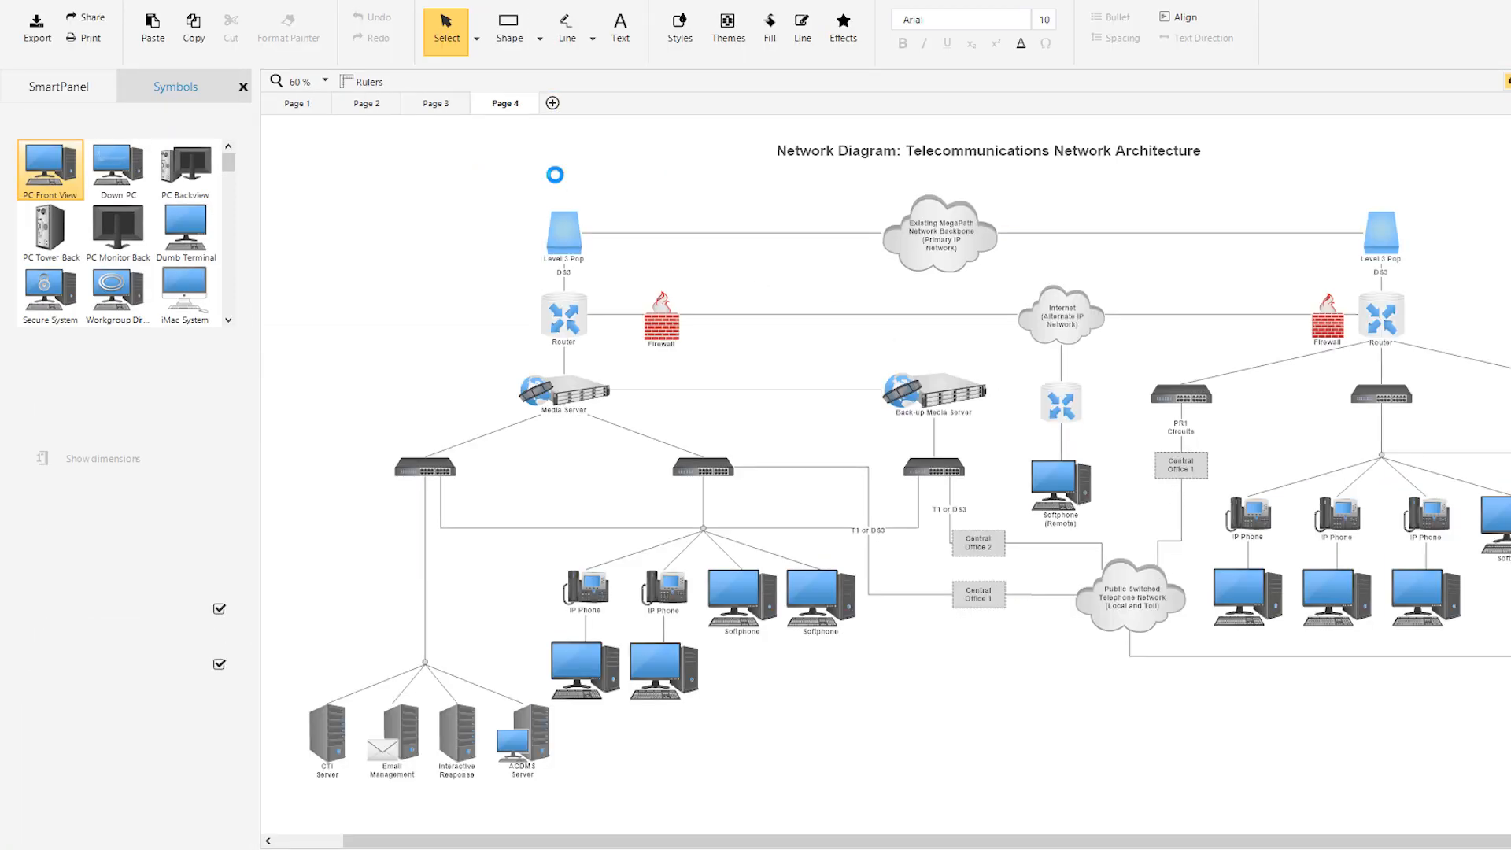
pyautogui.click(552, 103)
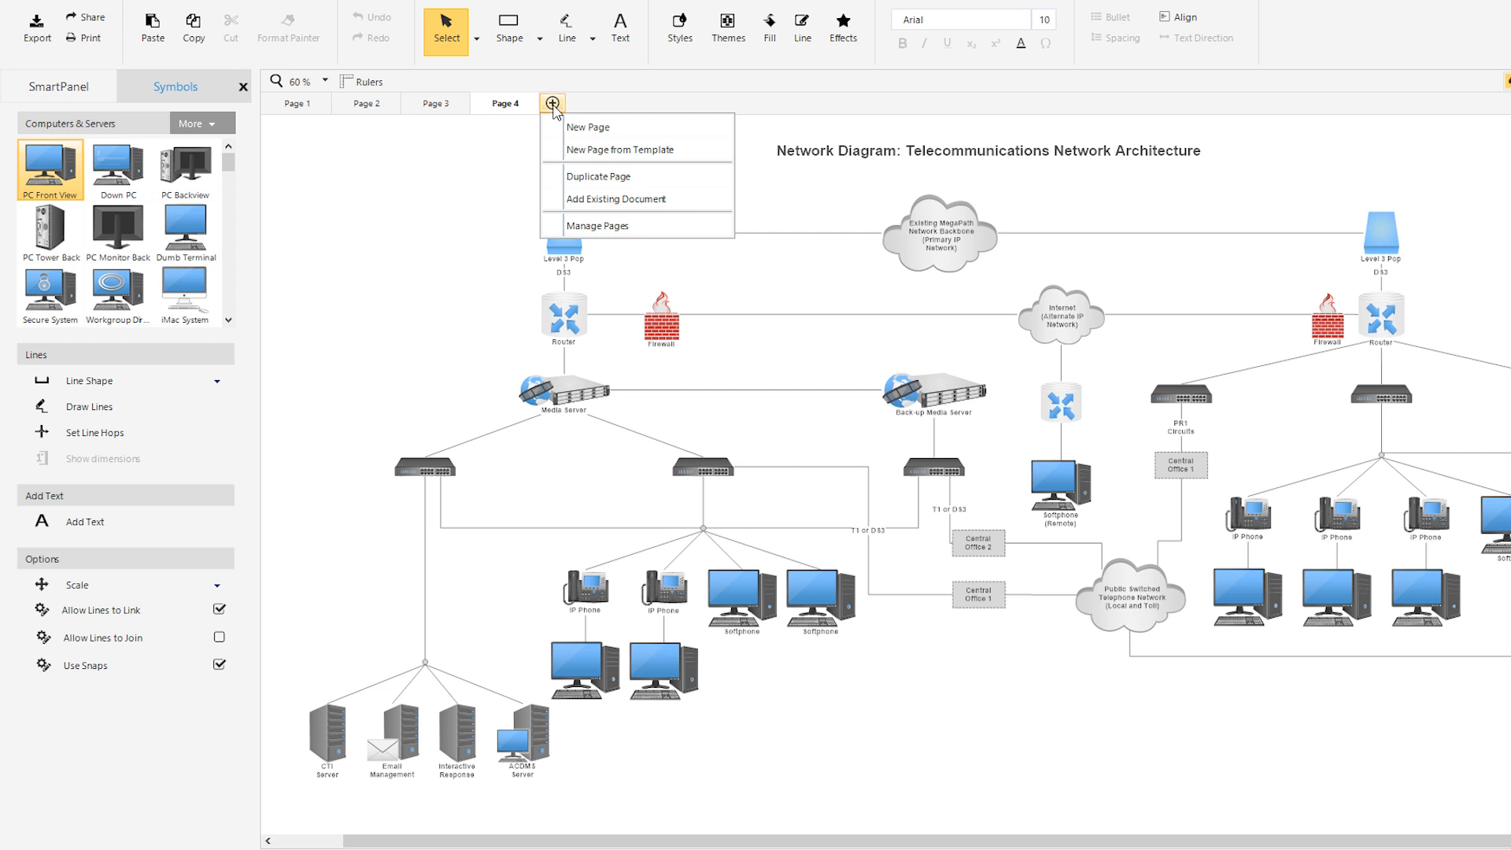
pyautogui.click(615, 199)
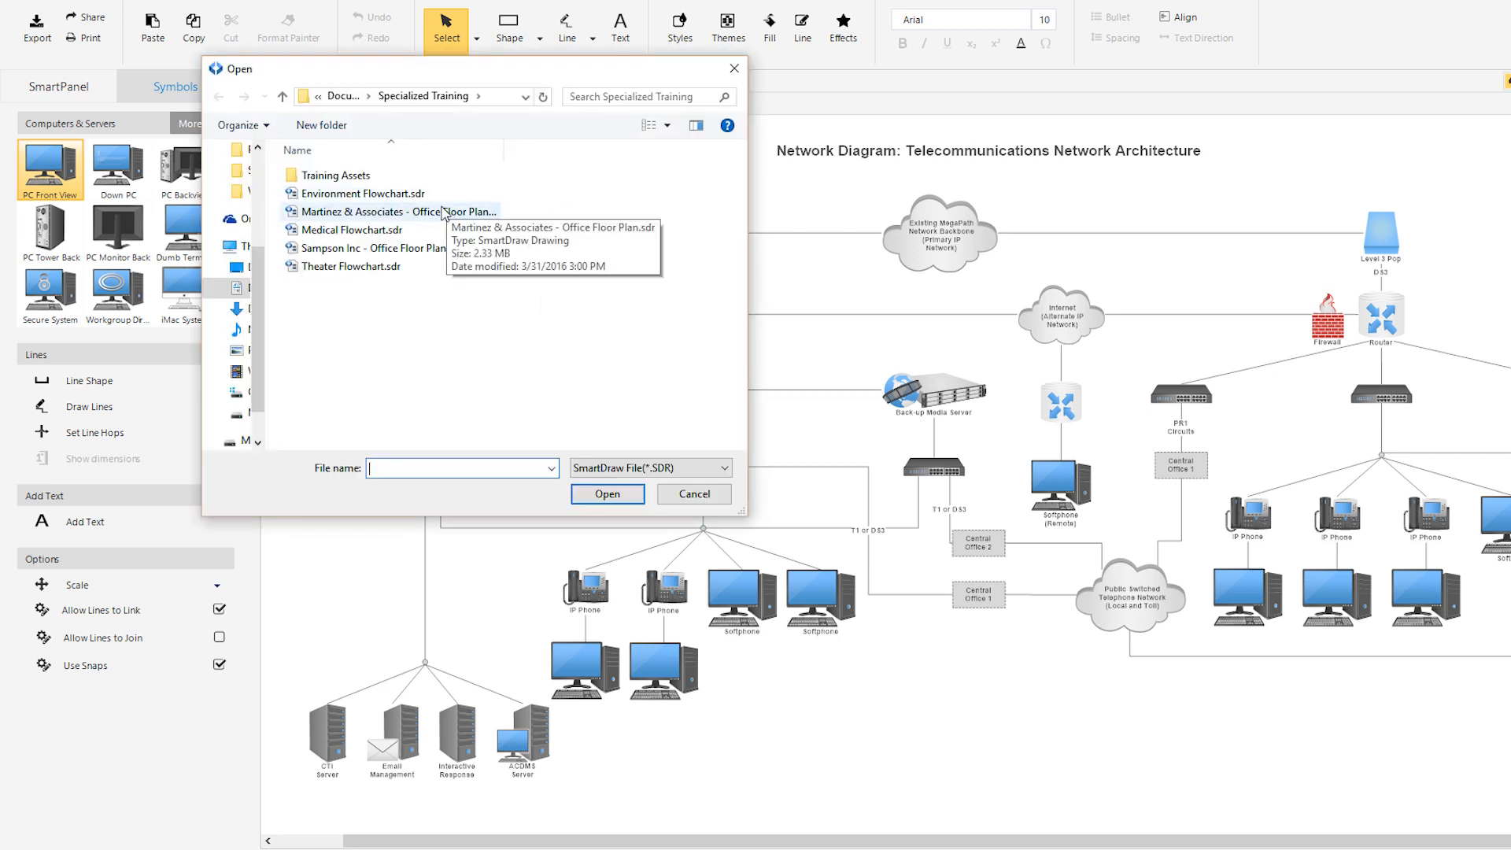
pyautogui.click(606, 493)
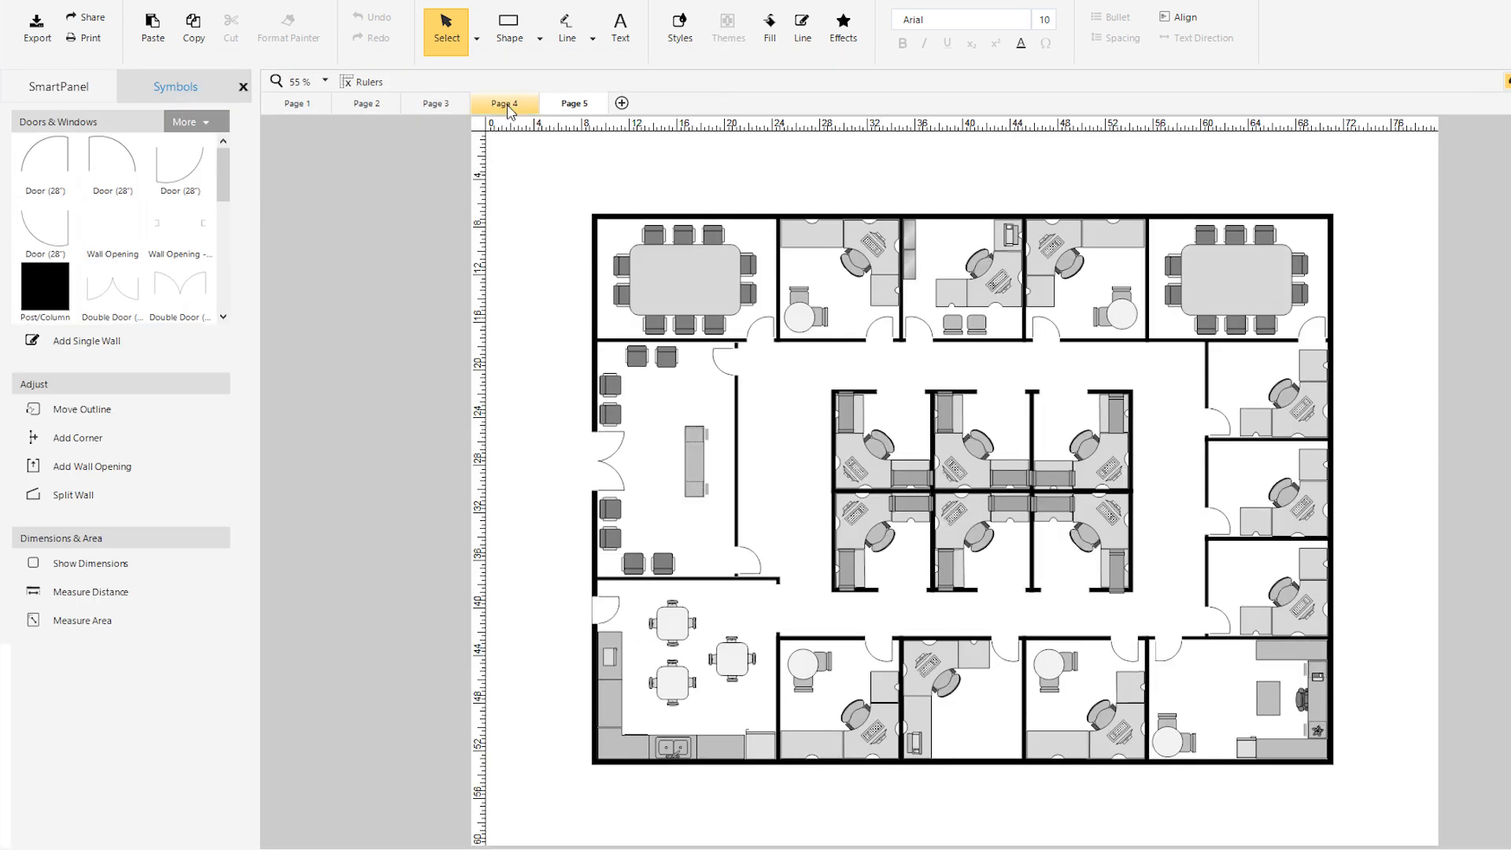
pyautogui.click(296, 104)
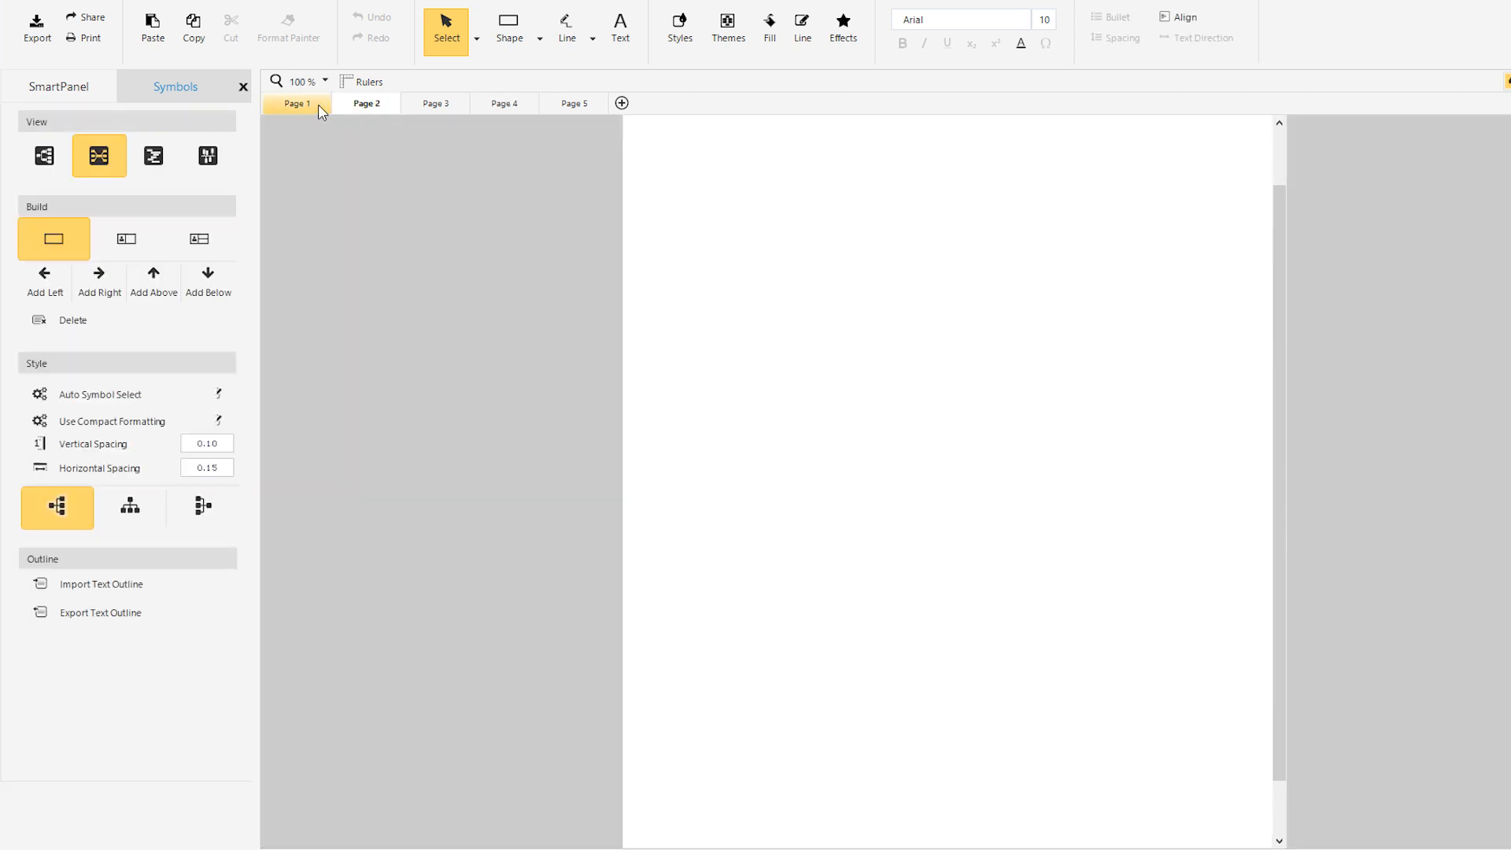
# In Manage Pages, move the mind map page (Page 1) down the page order
pyautogui.click(296, 103)
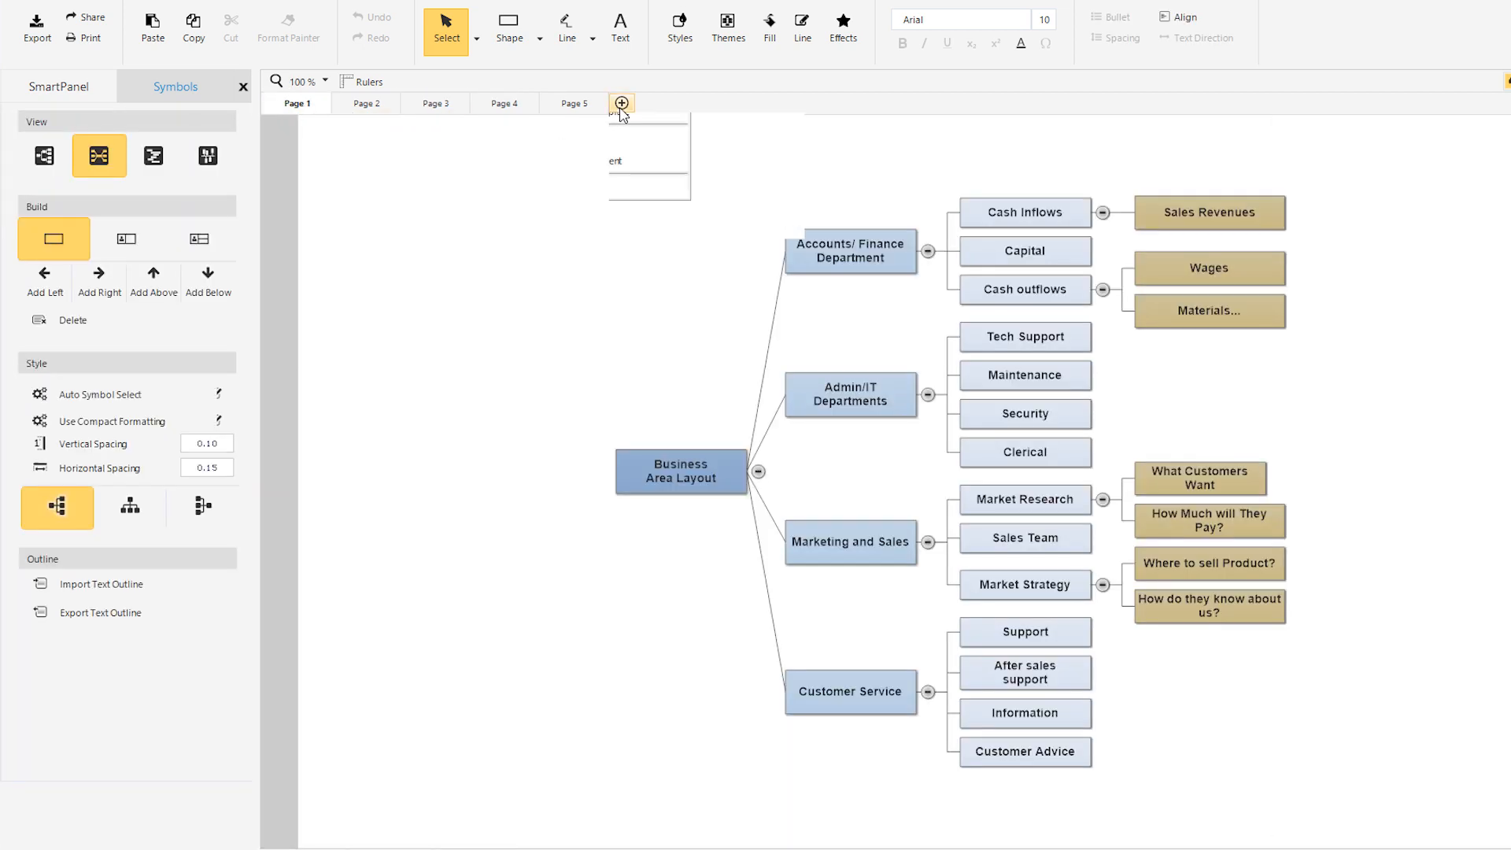
pyautogui.click(621, 103)
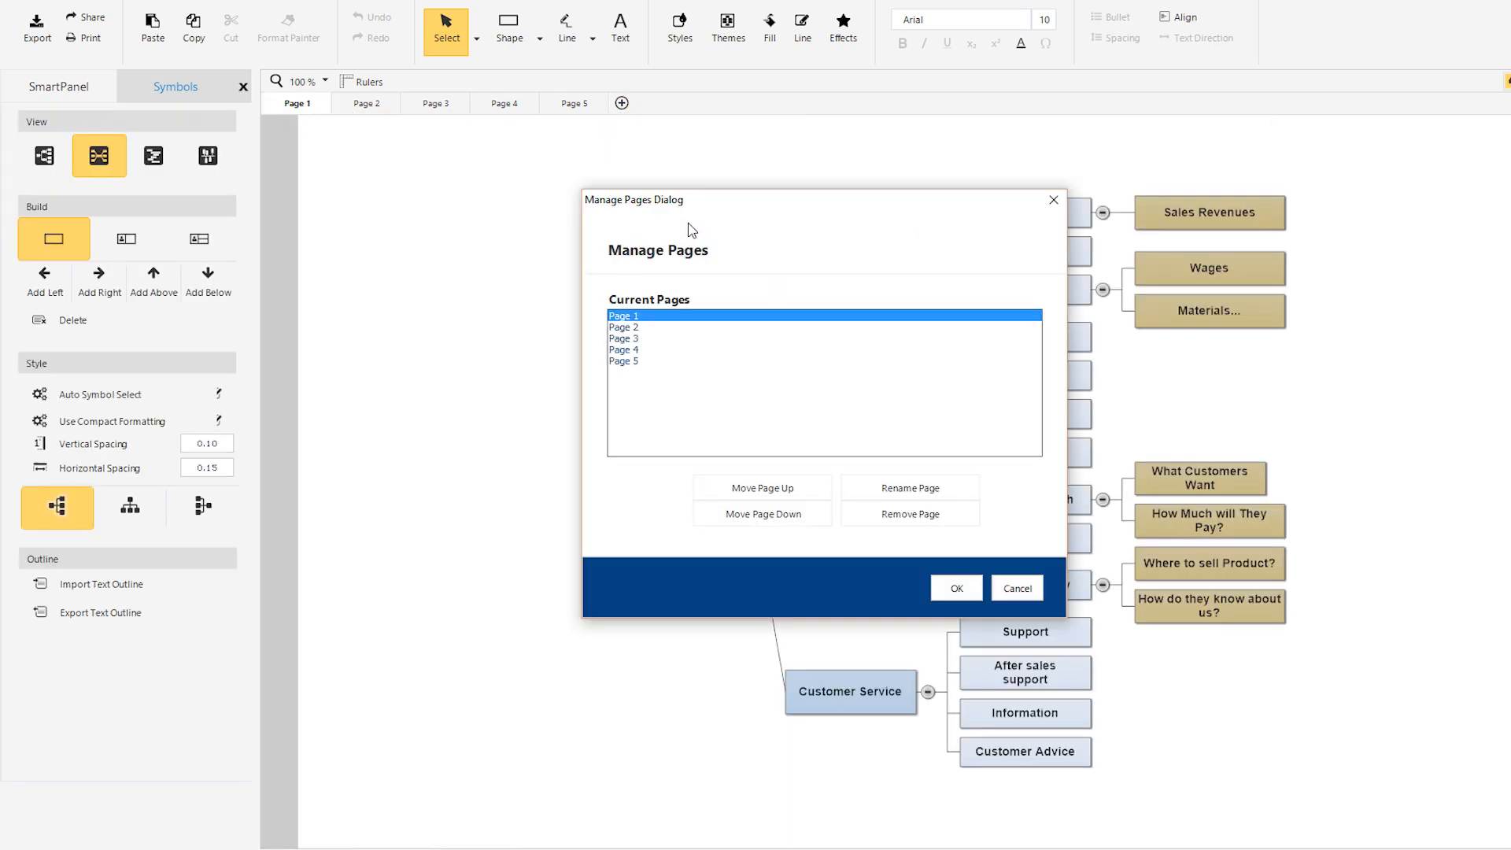
pyautogui.click(761, 514)
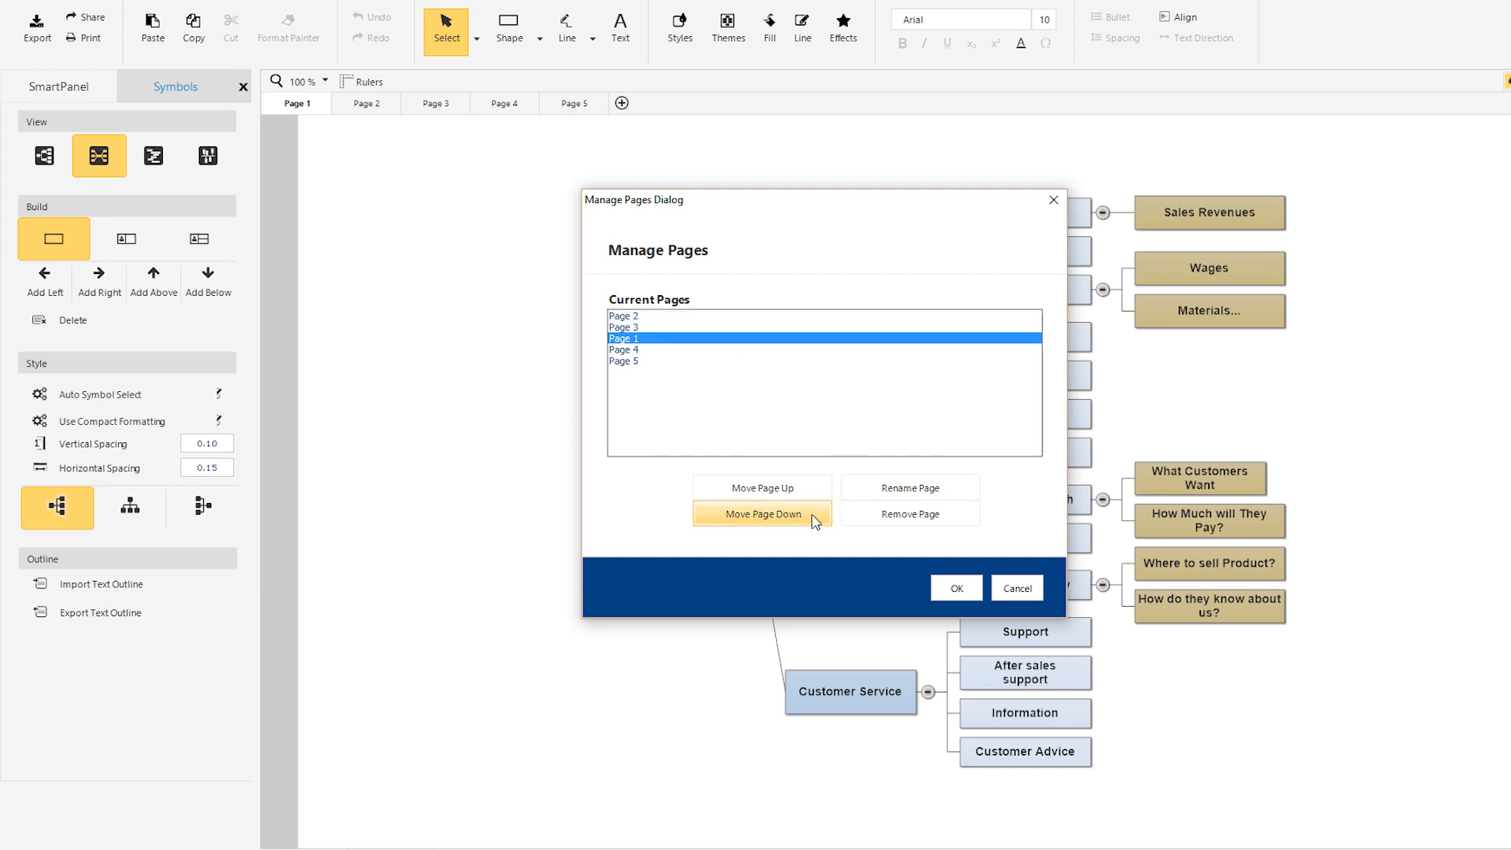
pyautogui.click(760, 514)
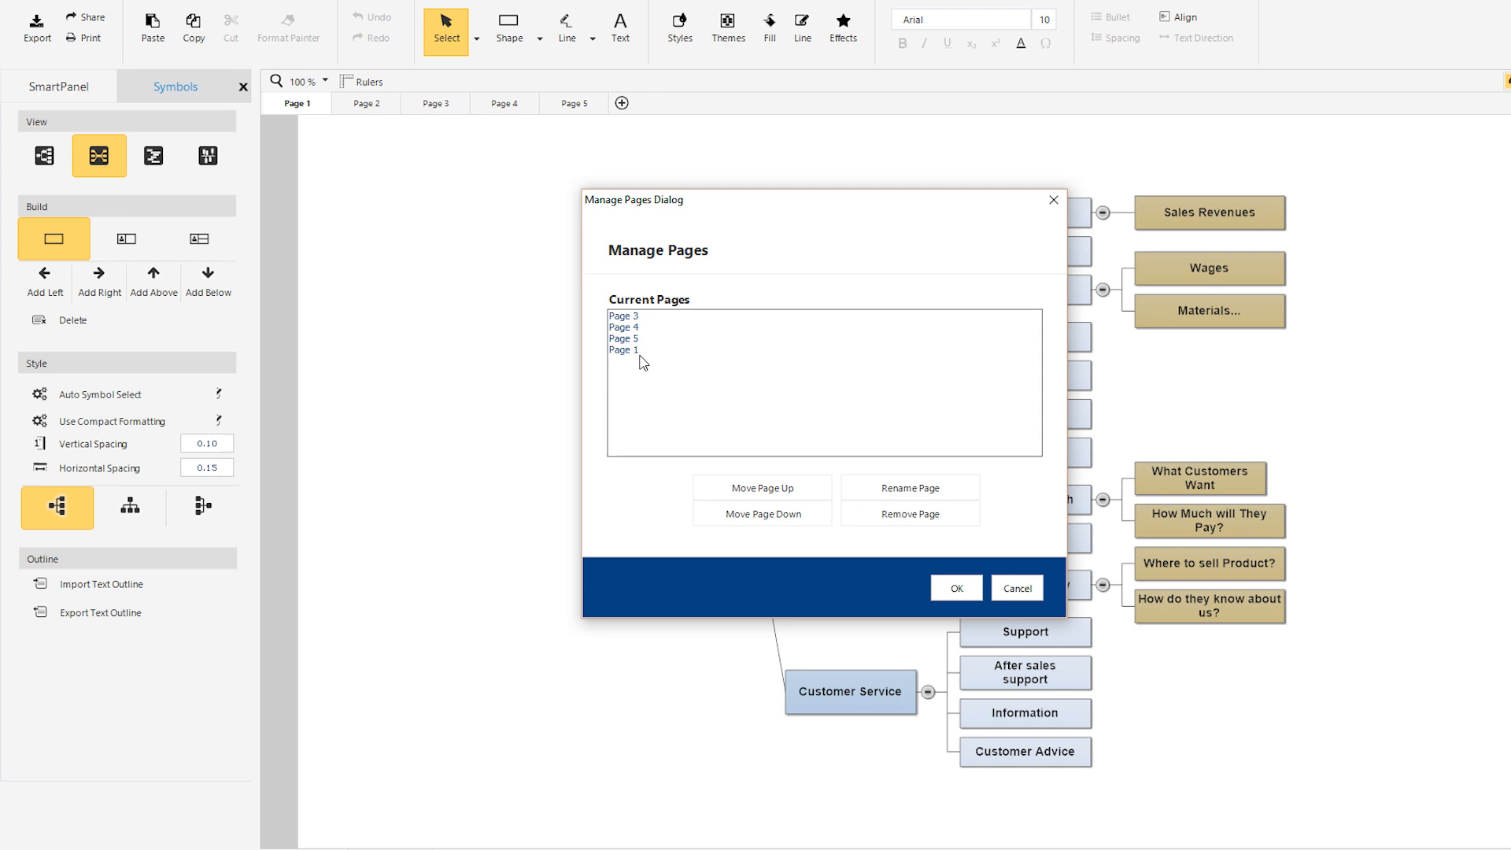
# Rename the pages to 'Mind Map' and 'Network Diagram'
pyautogui.click(907, 486)
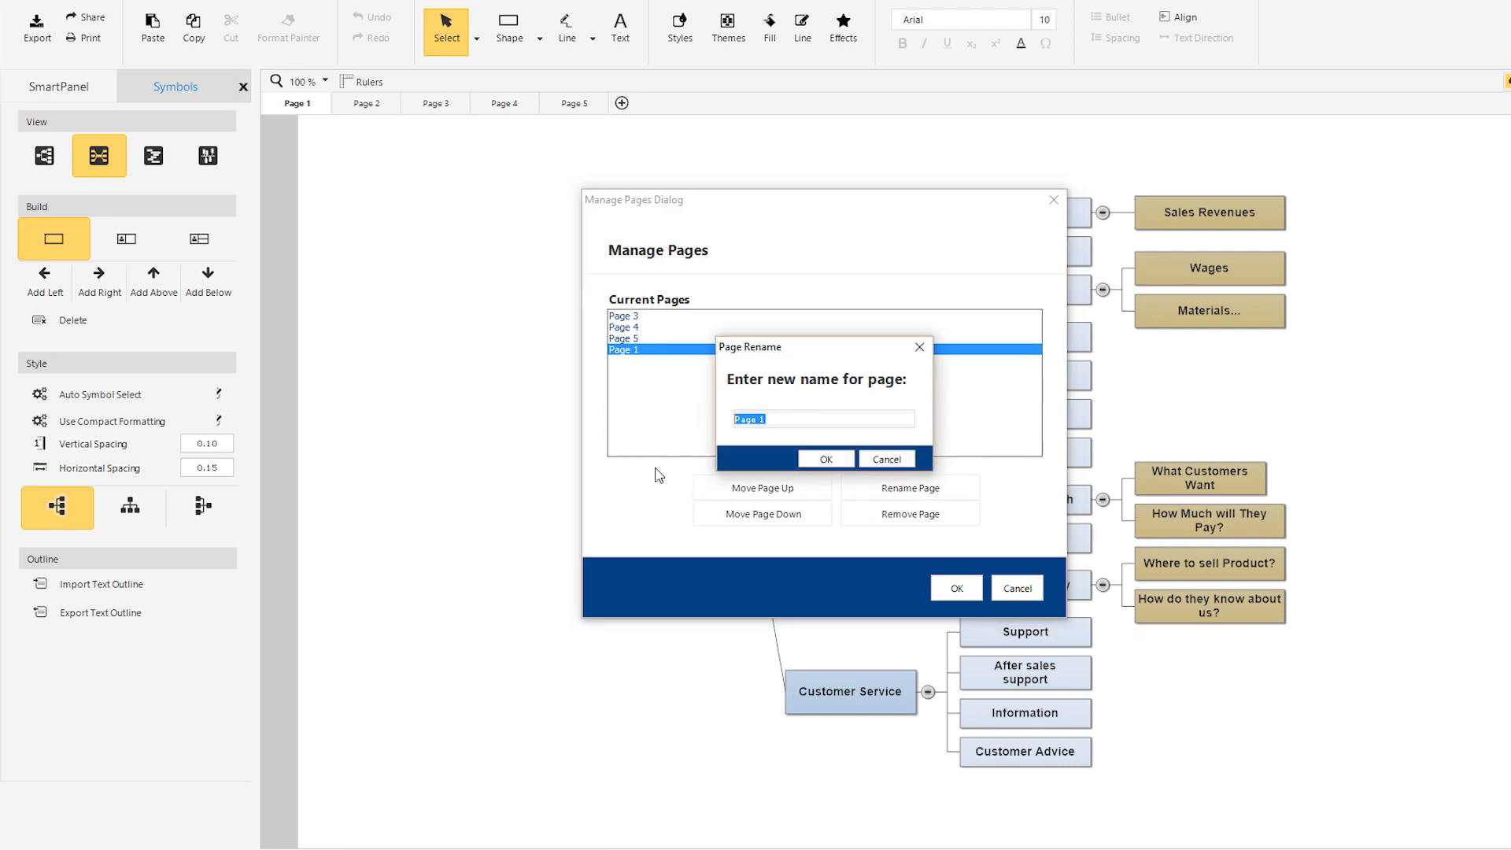
pyautogui.write('Mind Map')
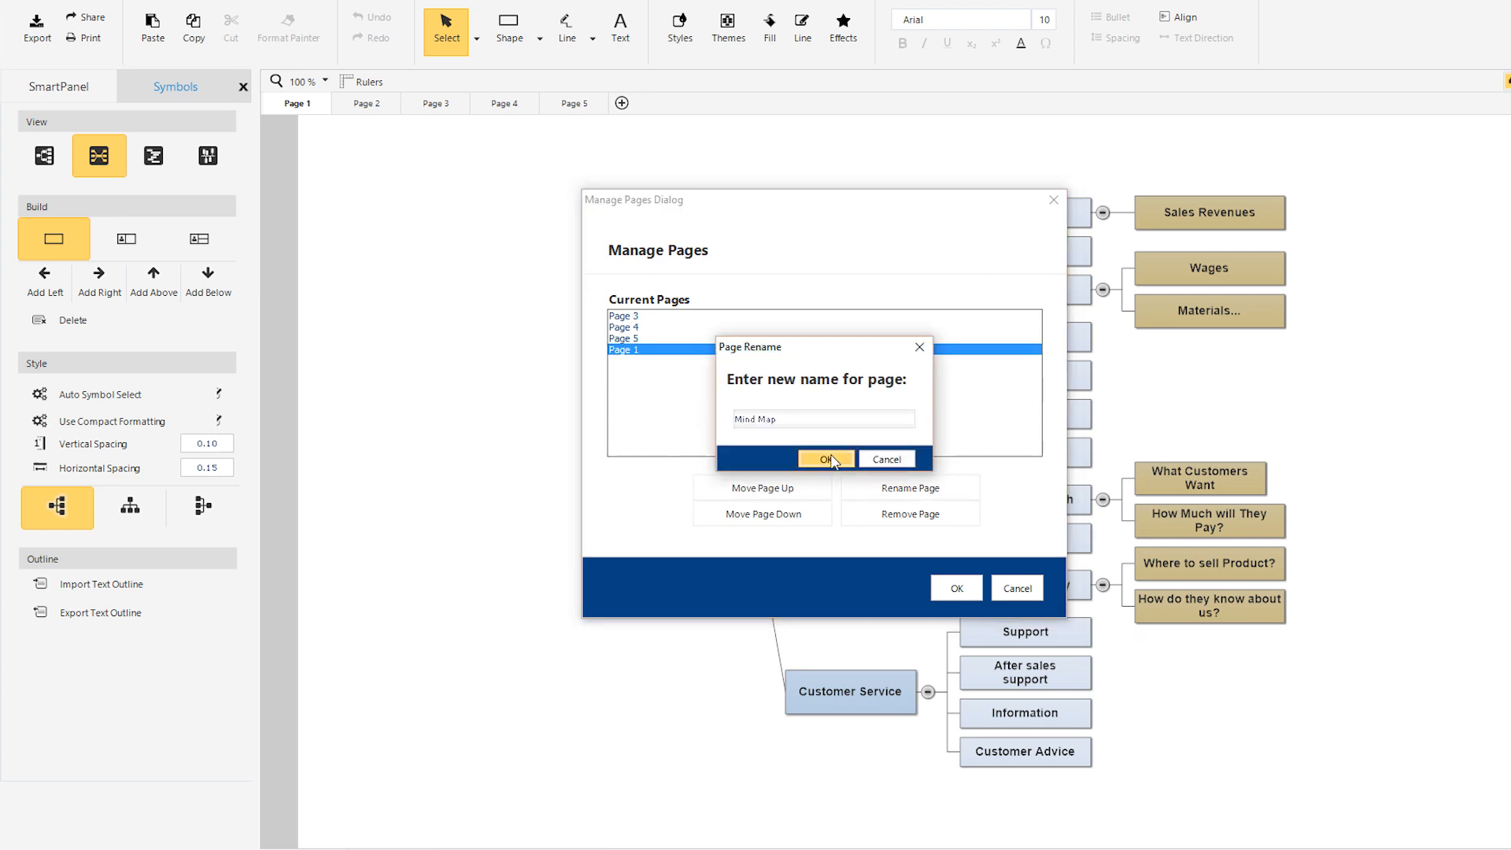
pyautogui.click(824, 459)
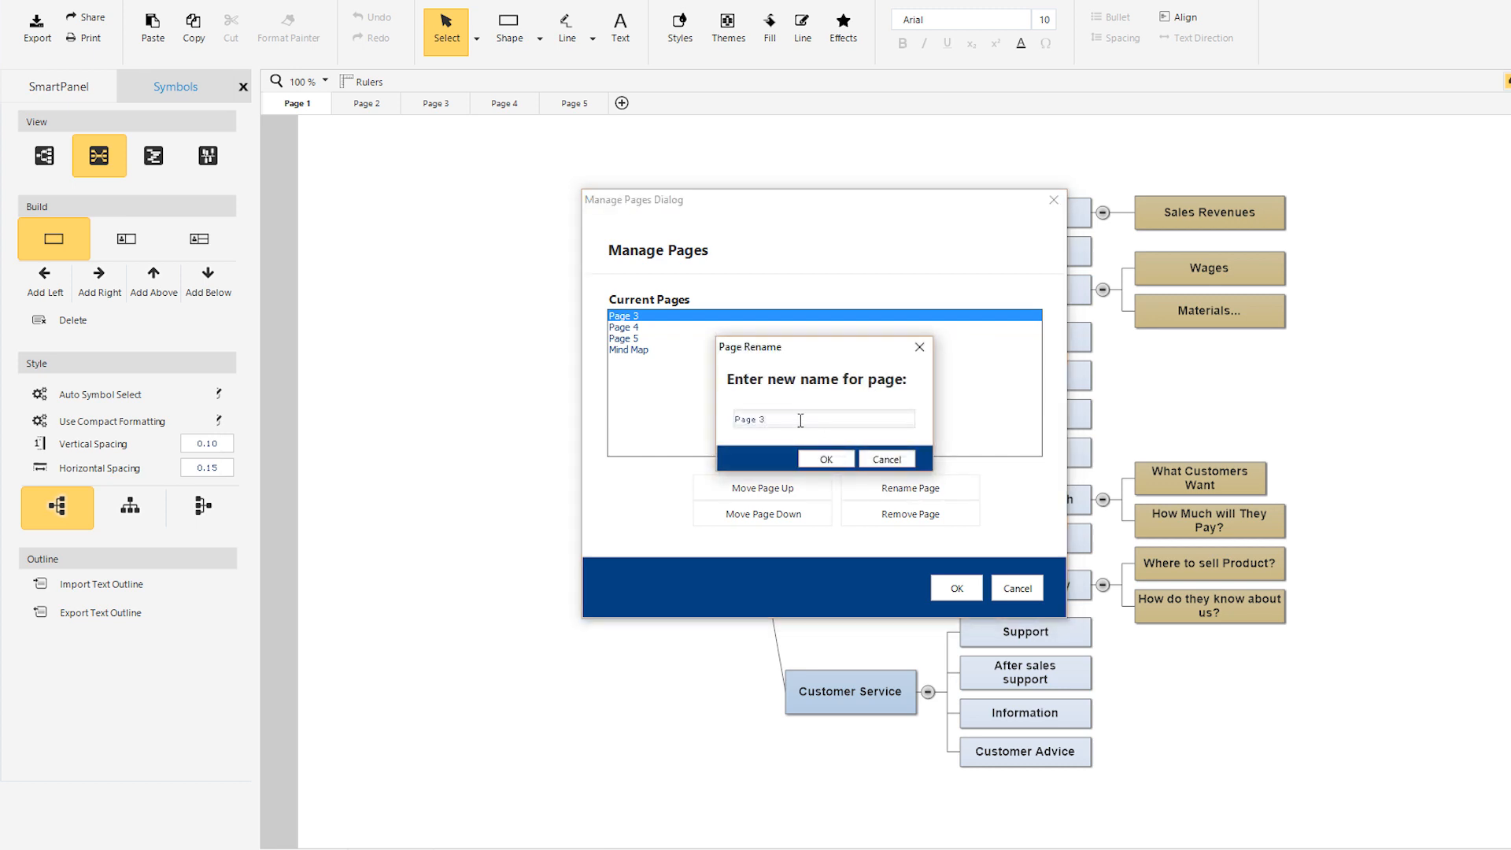
pyautogui.write('Network Diagram')
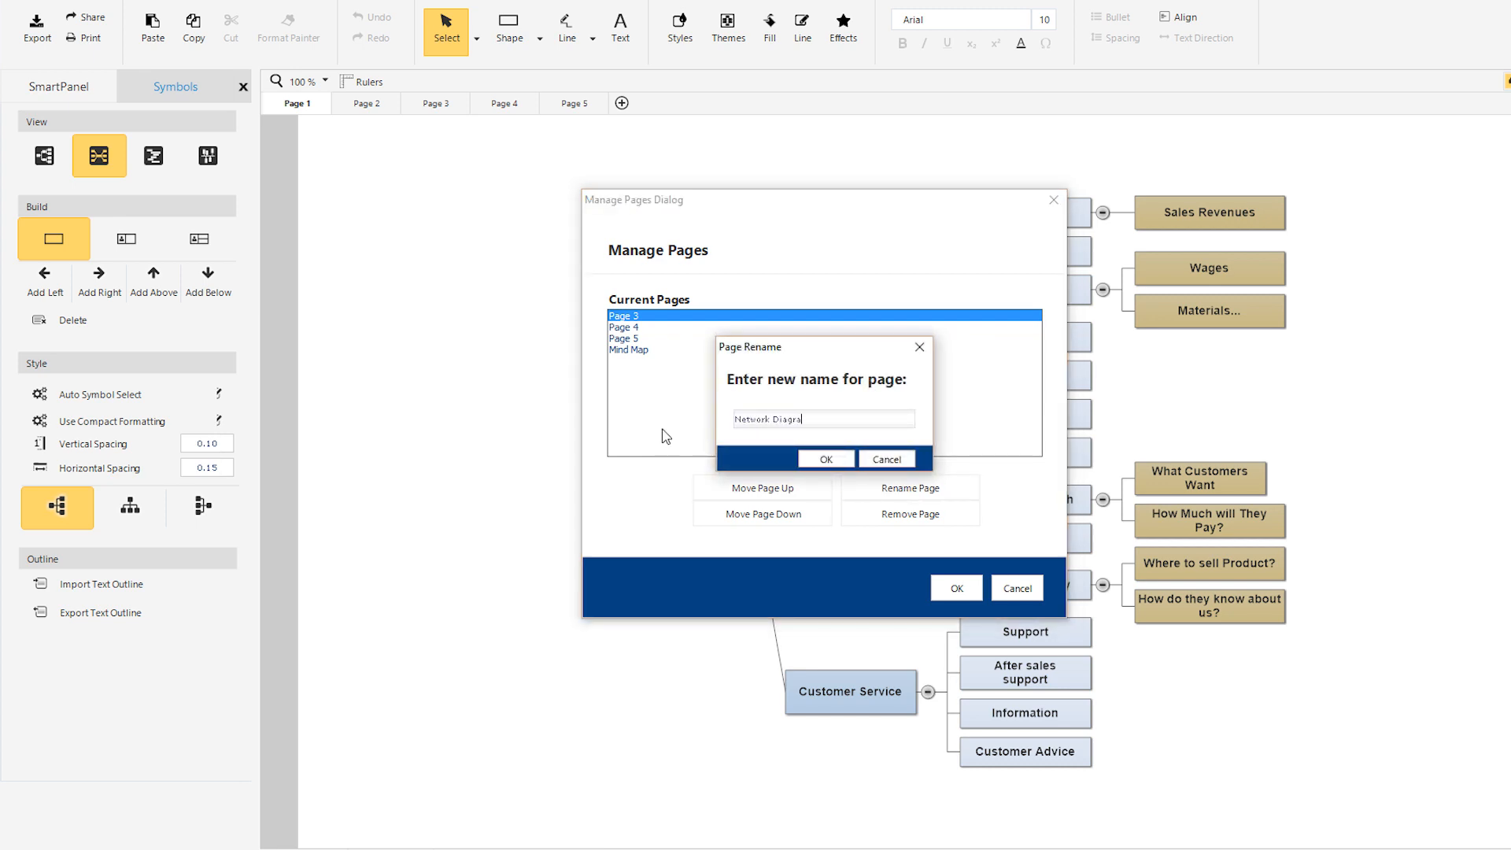
pyautogui.click(824, 459)
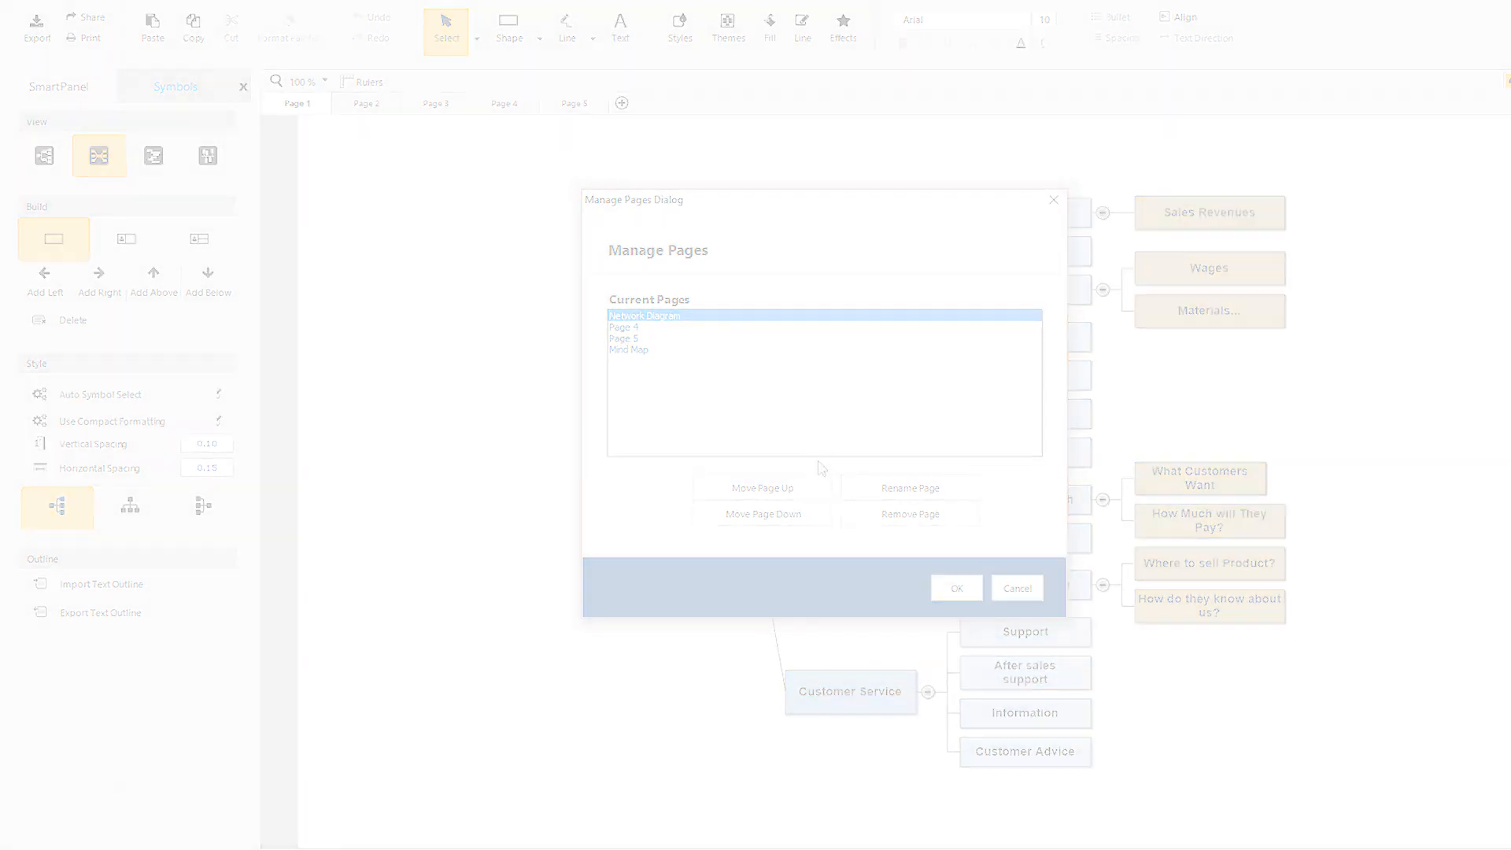
# Browse the Receive an Order, Ship the Order and Bill the Order sub-process pages
pyautogui.click(954, 588)
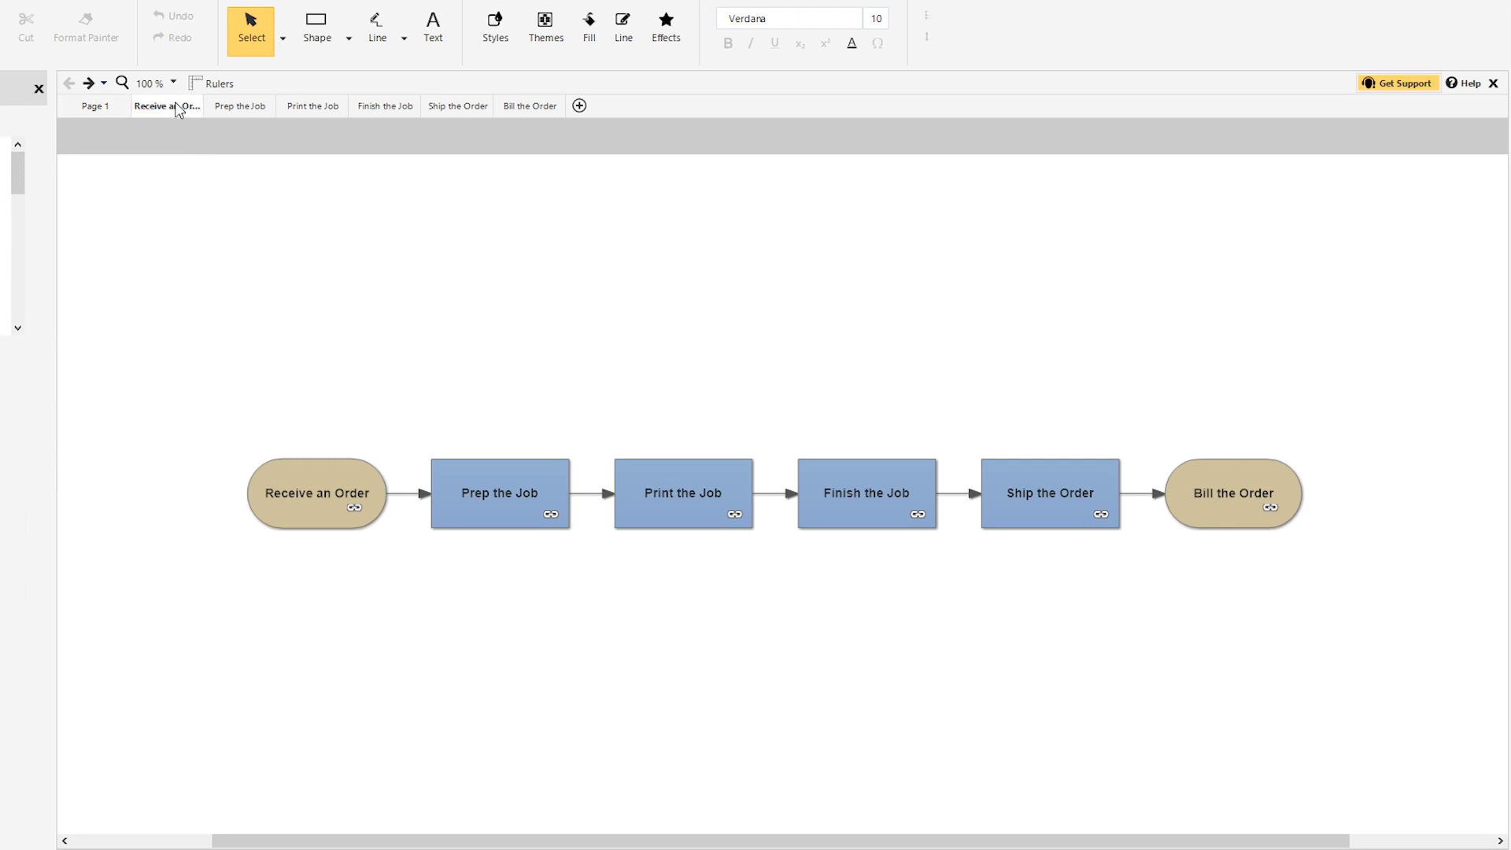
pyautogui.click(239, 106)
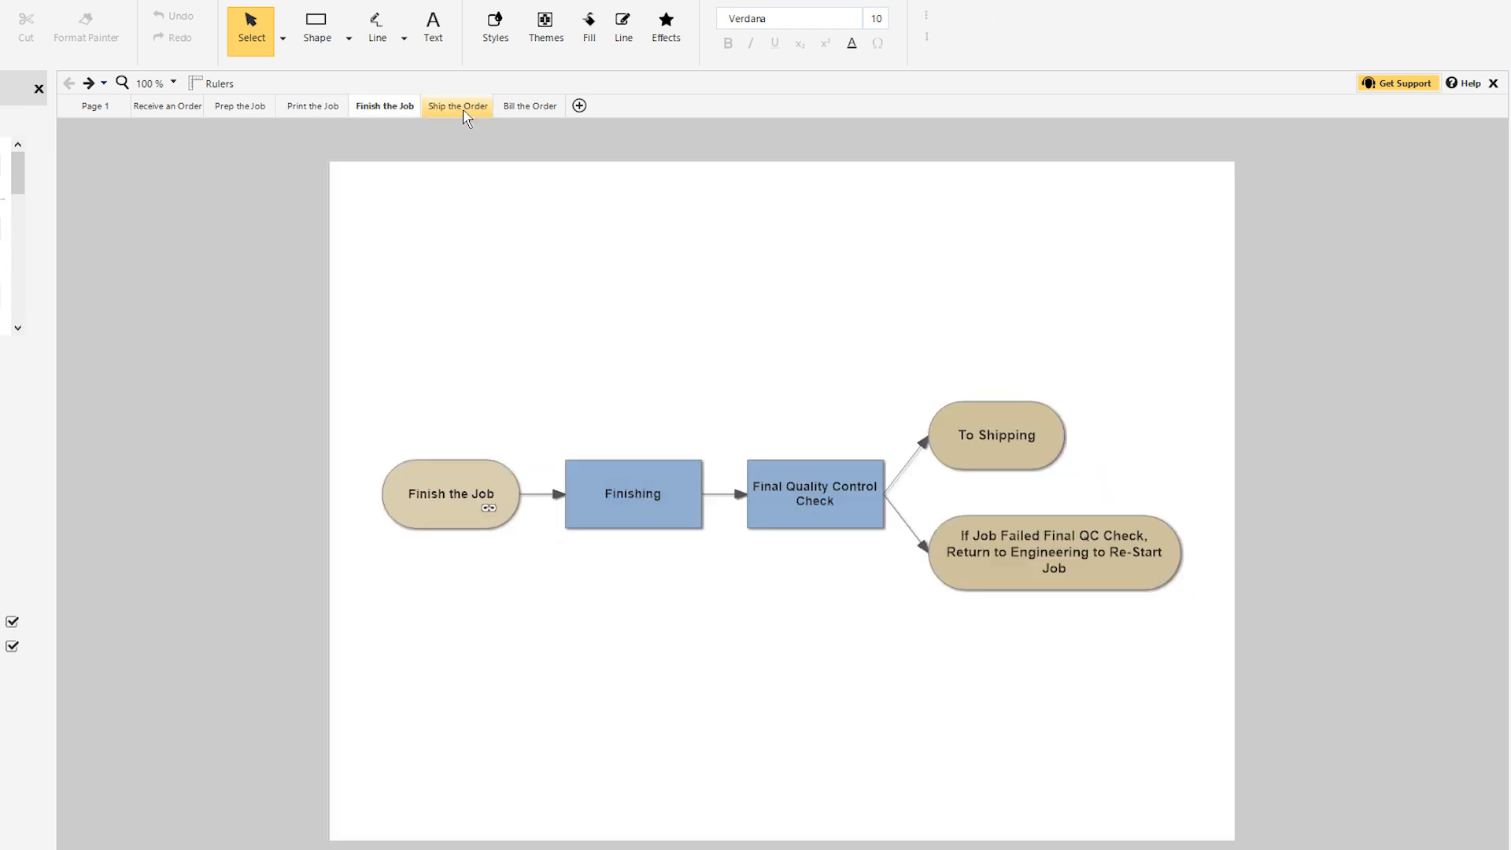
pyautogui.click(528, 106)
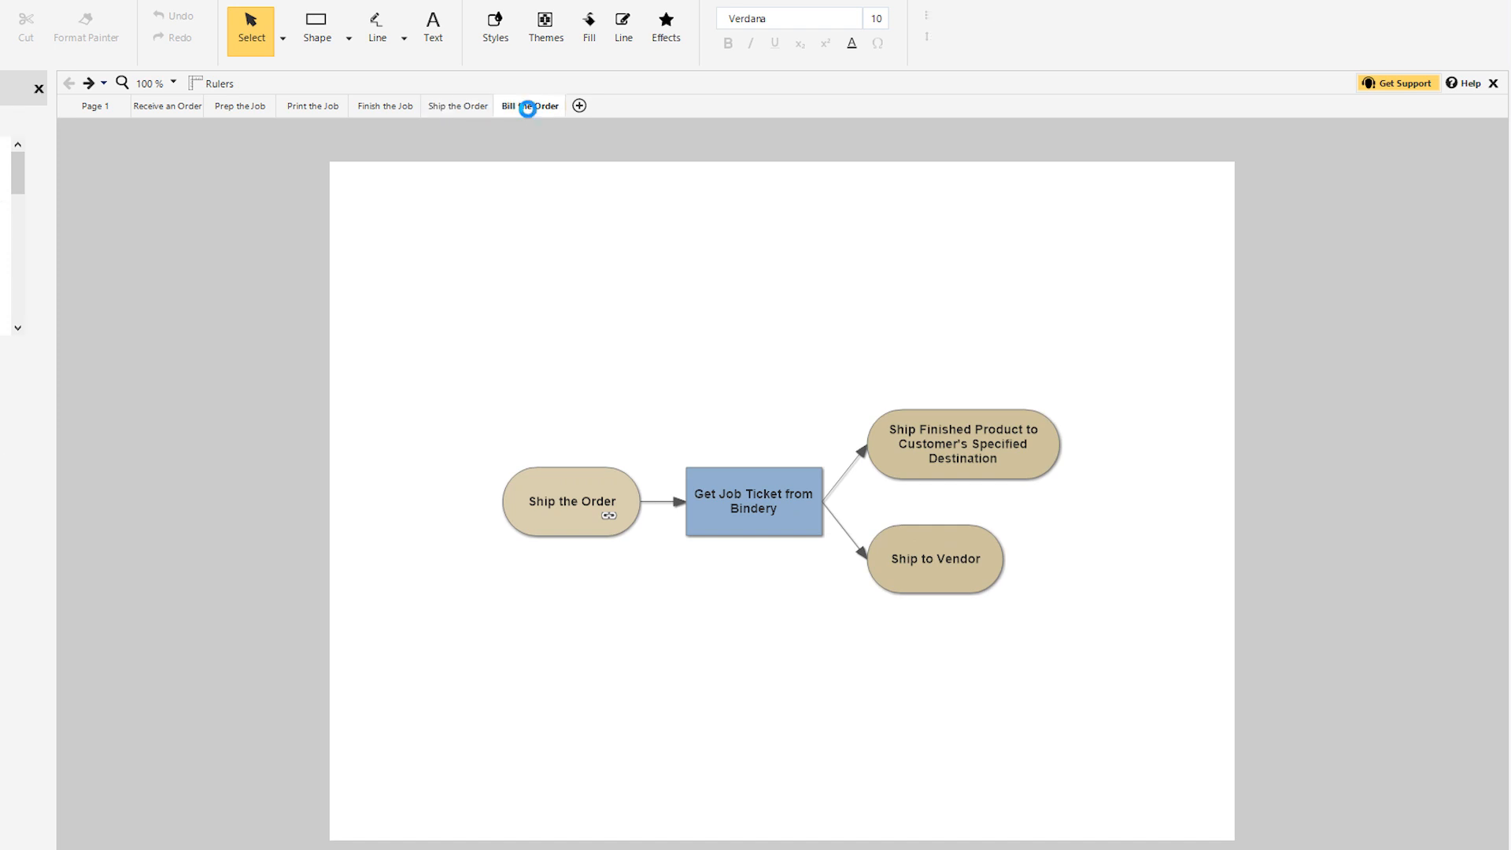
pyautogui.click(529, 106)
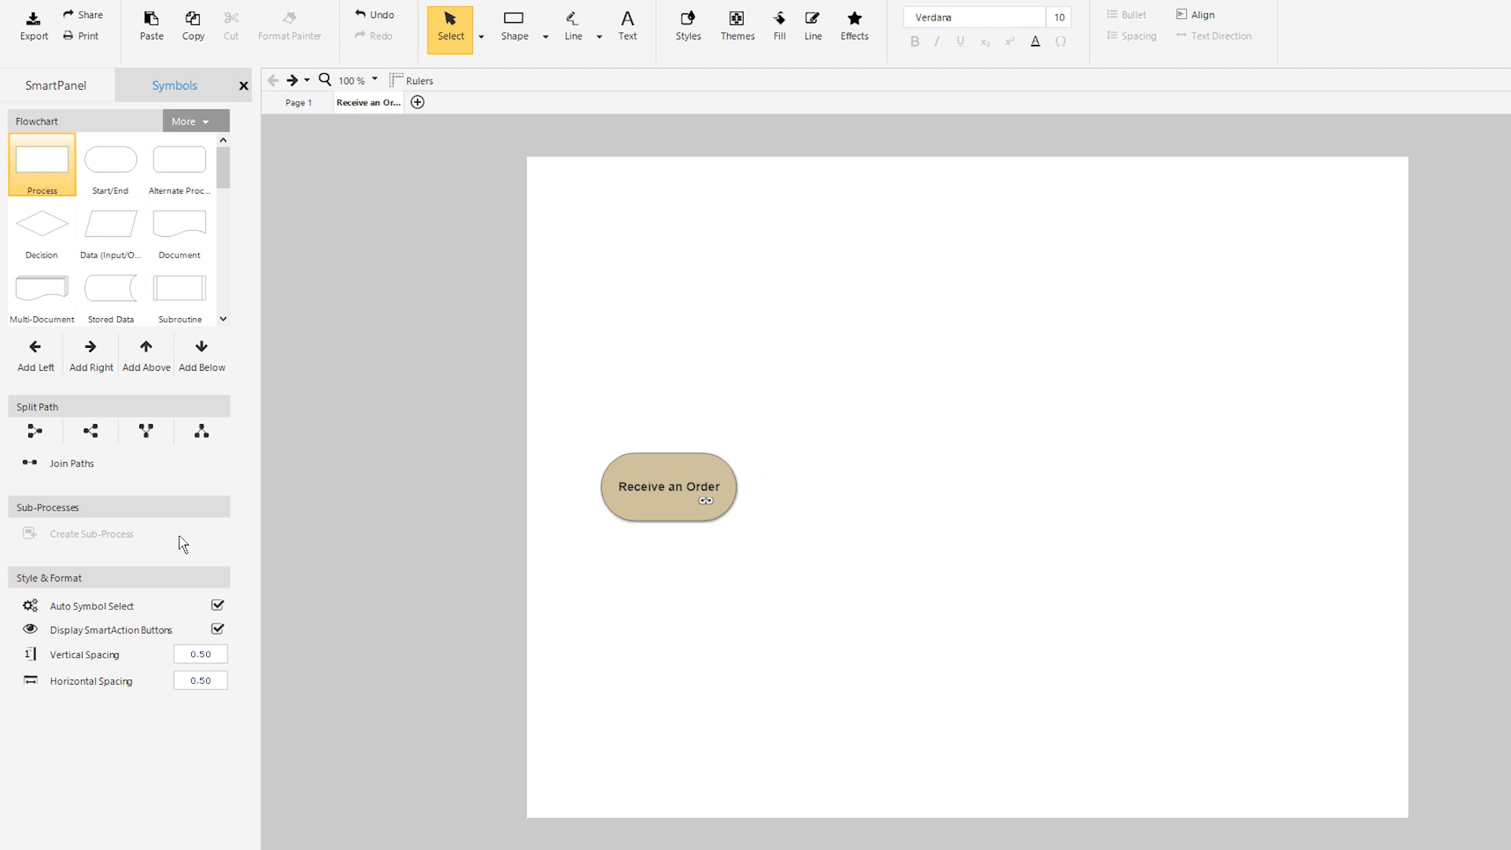
# Extend the Receive an Order flowchart with process steps and view the Prep/Print the Job pages
pyautogui.click(666, 486)
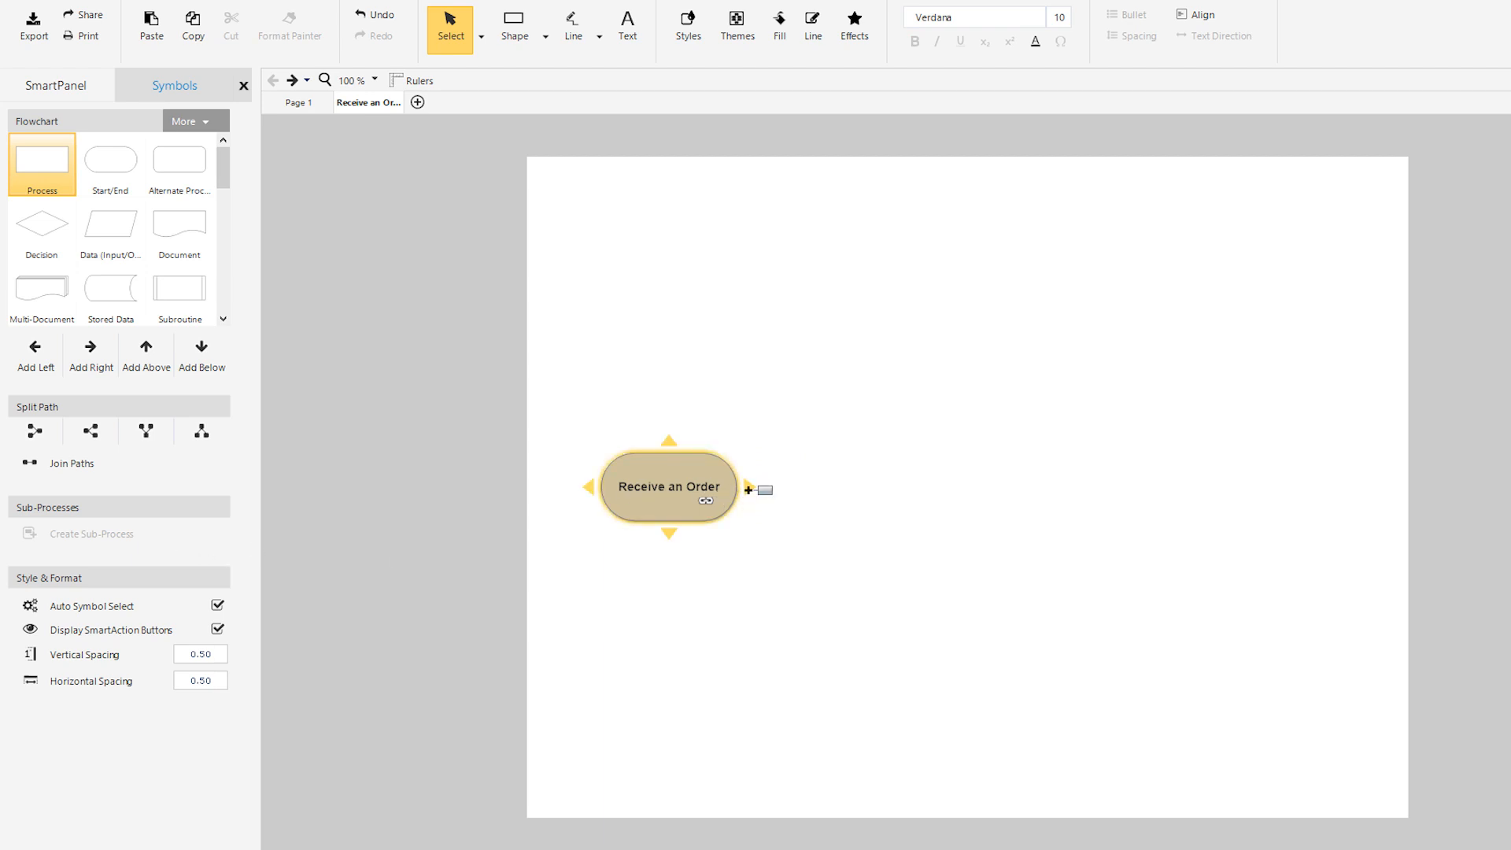
pyautogui.click(750, 490)
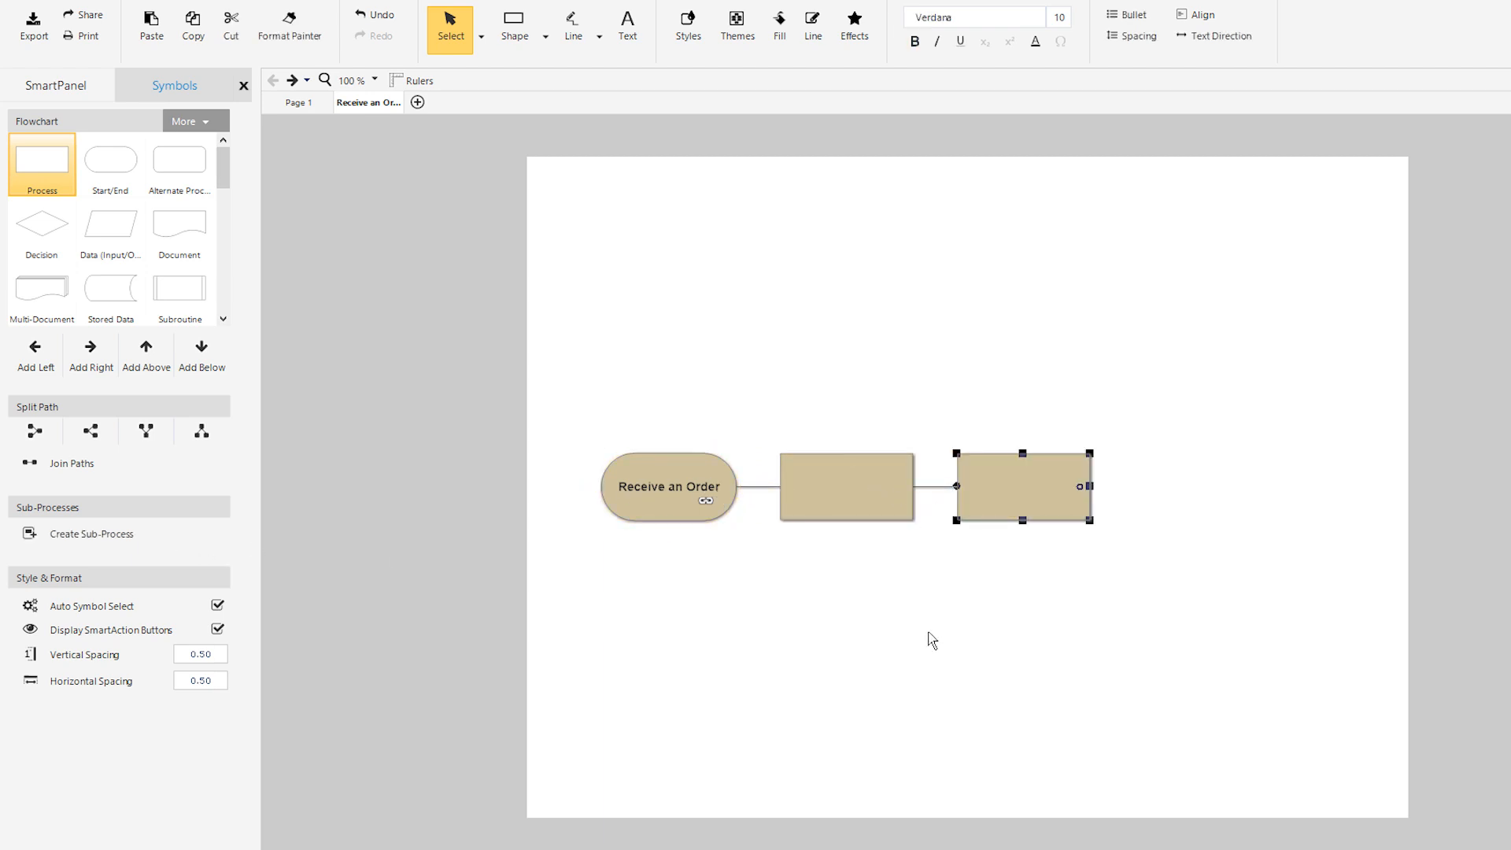
pyautogui.moveTo(669, 486)
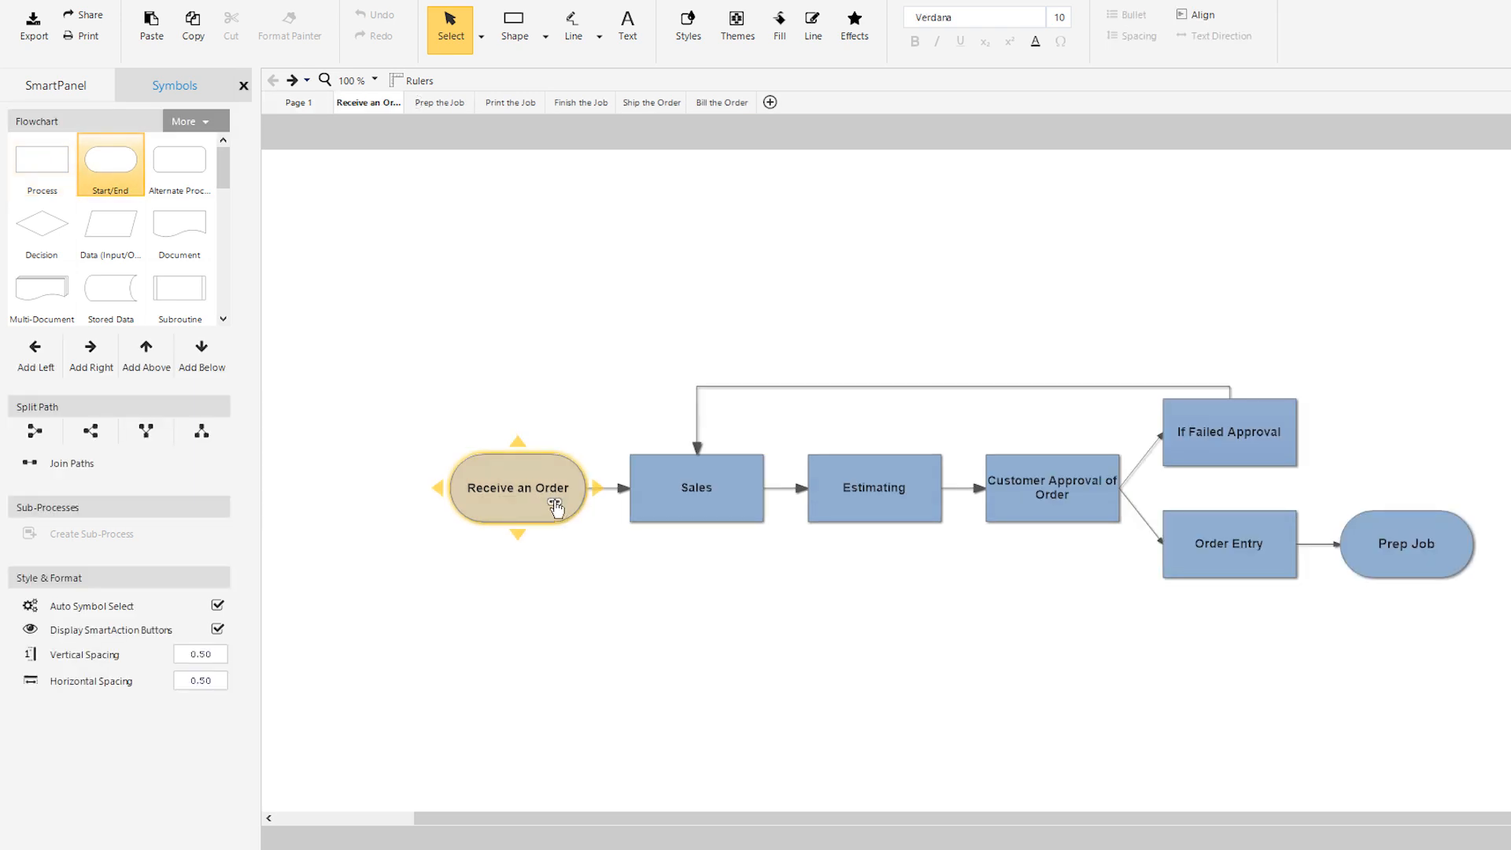
pyautogui.click(438, 103)
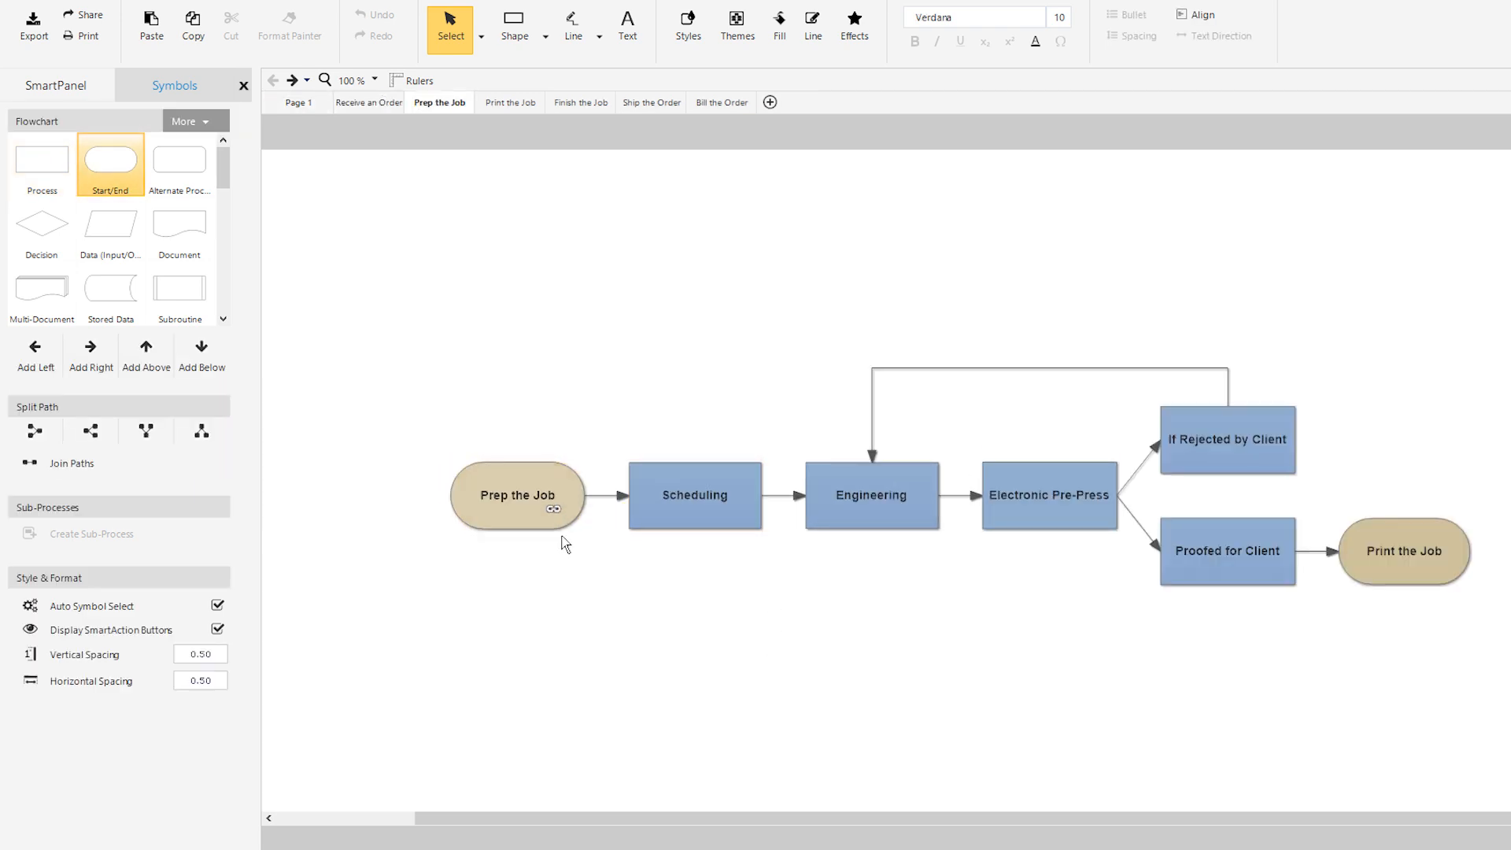
pyautogui.click(510, 102)
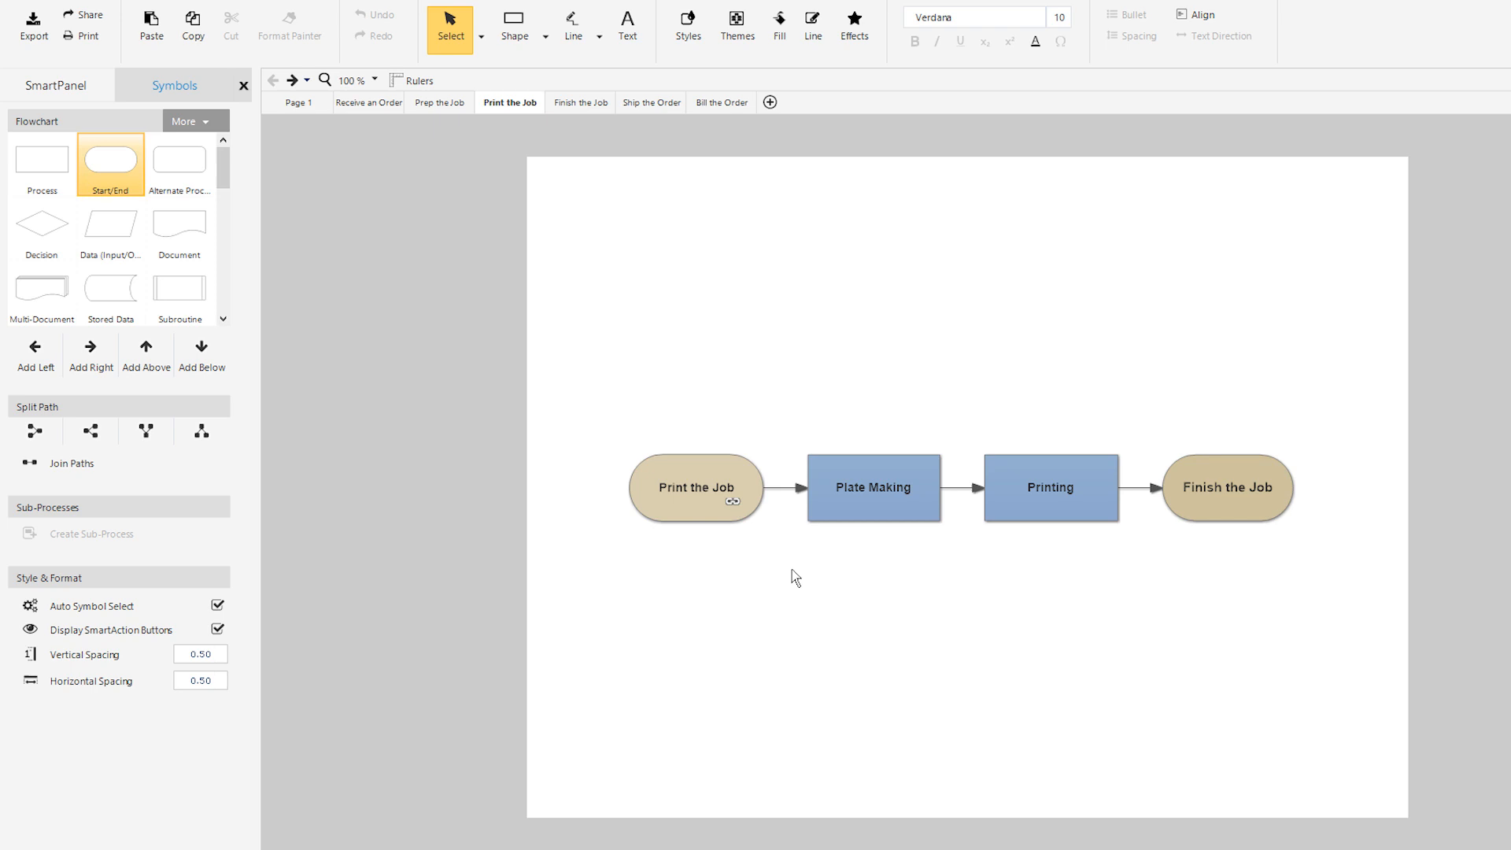
pyautogui.click(579, 102)
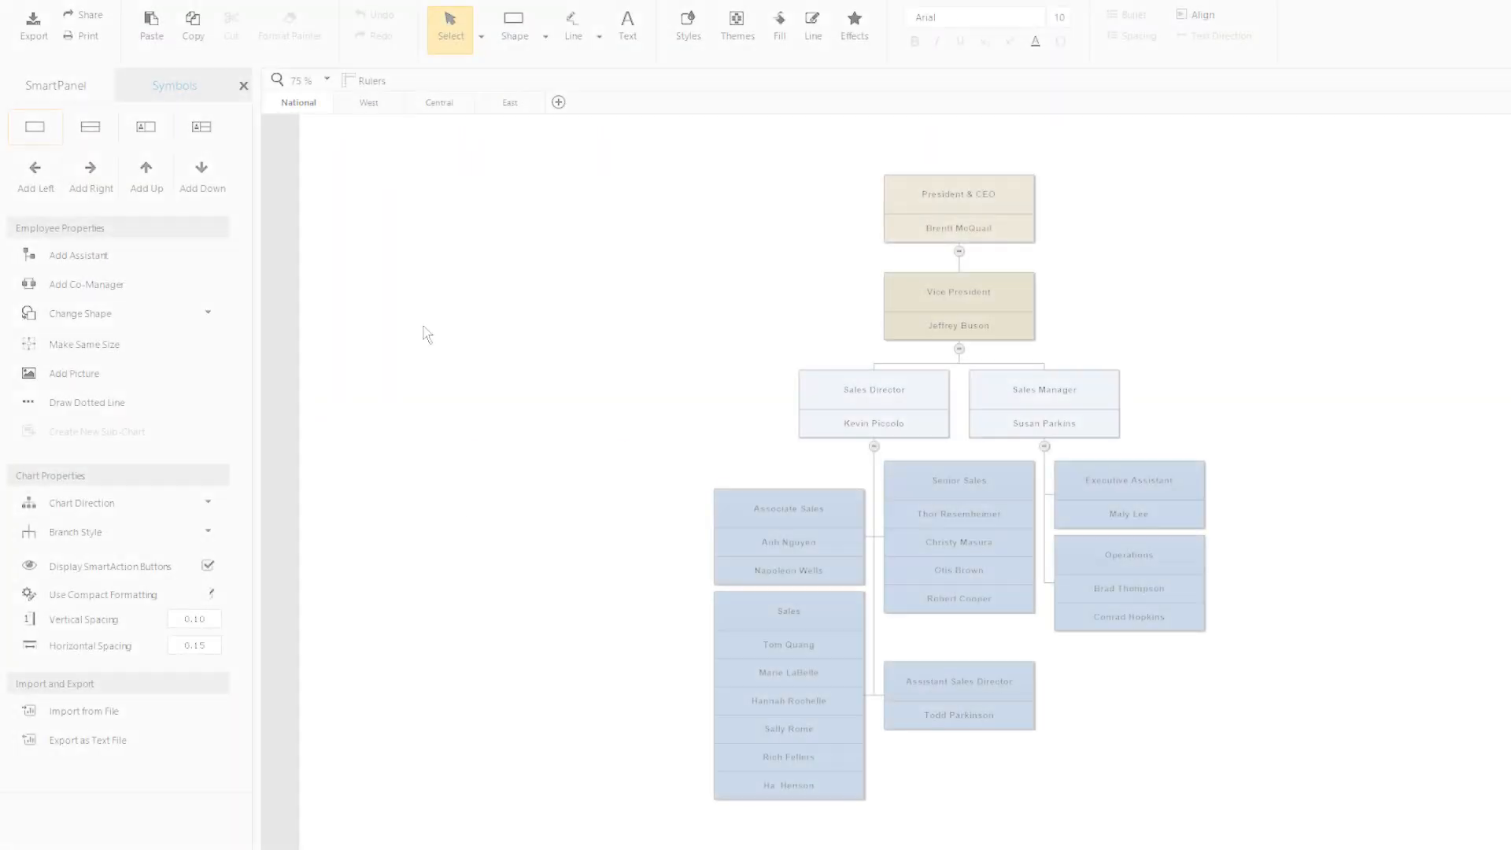
# View the West, Central and East org chart pages, then open the Sales Tools file
pyautogui.click(368, 102)
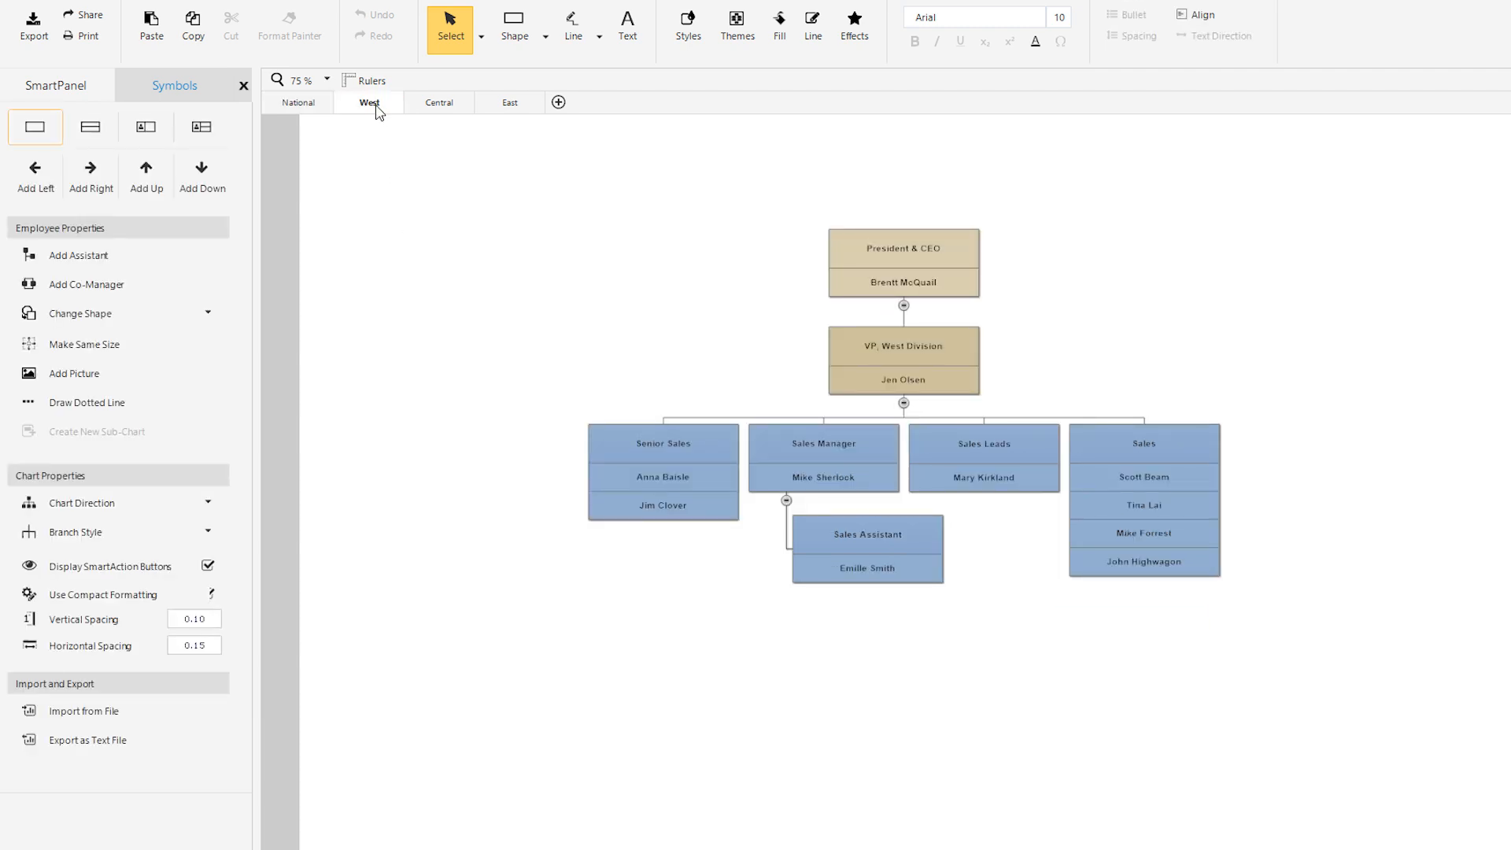
pyautogui.click(439, 103)
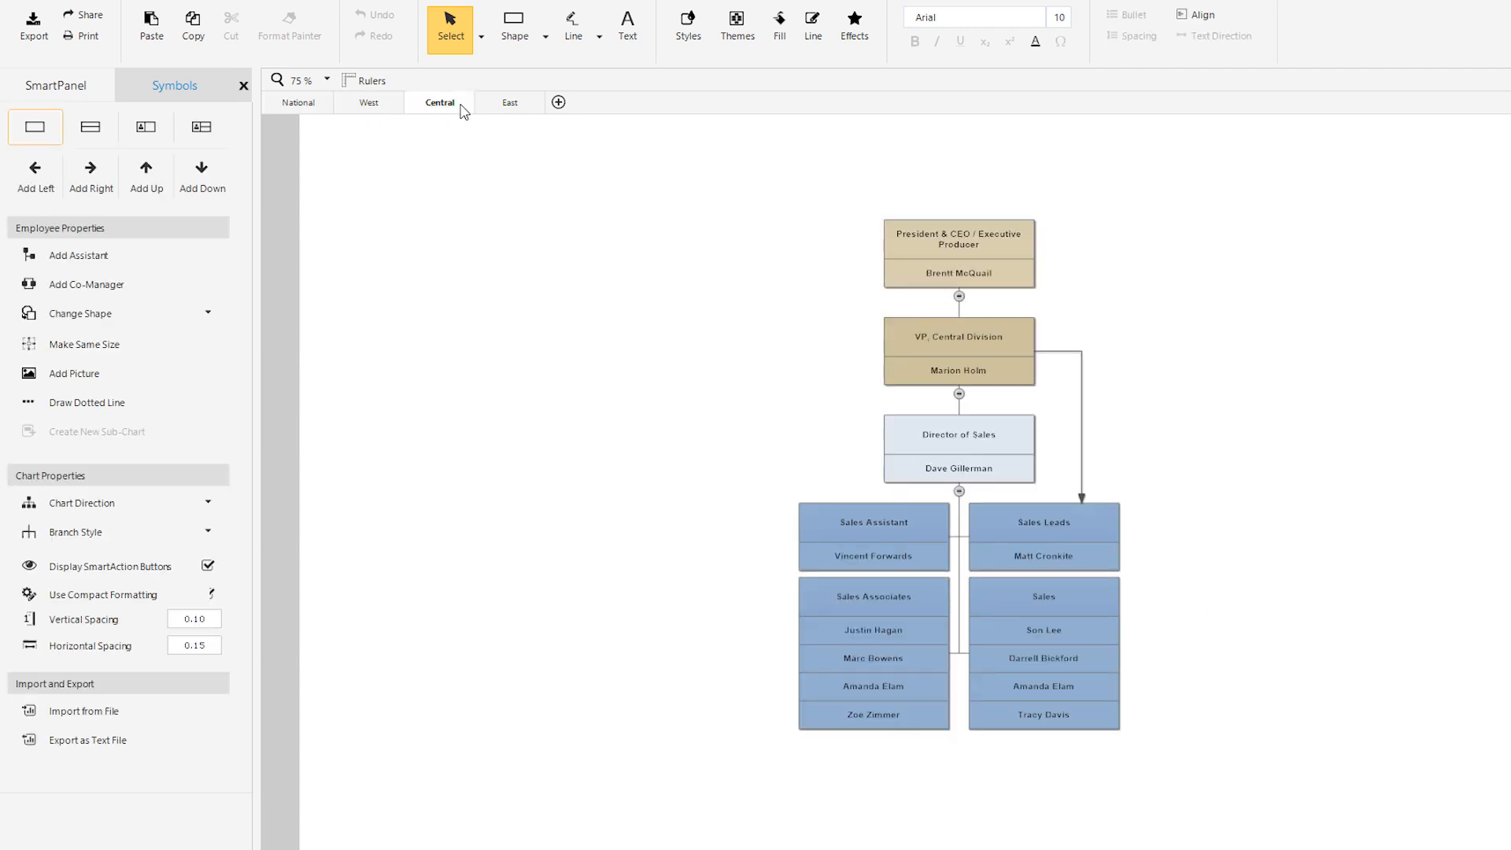
pyautogui.click(369, 102)
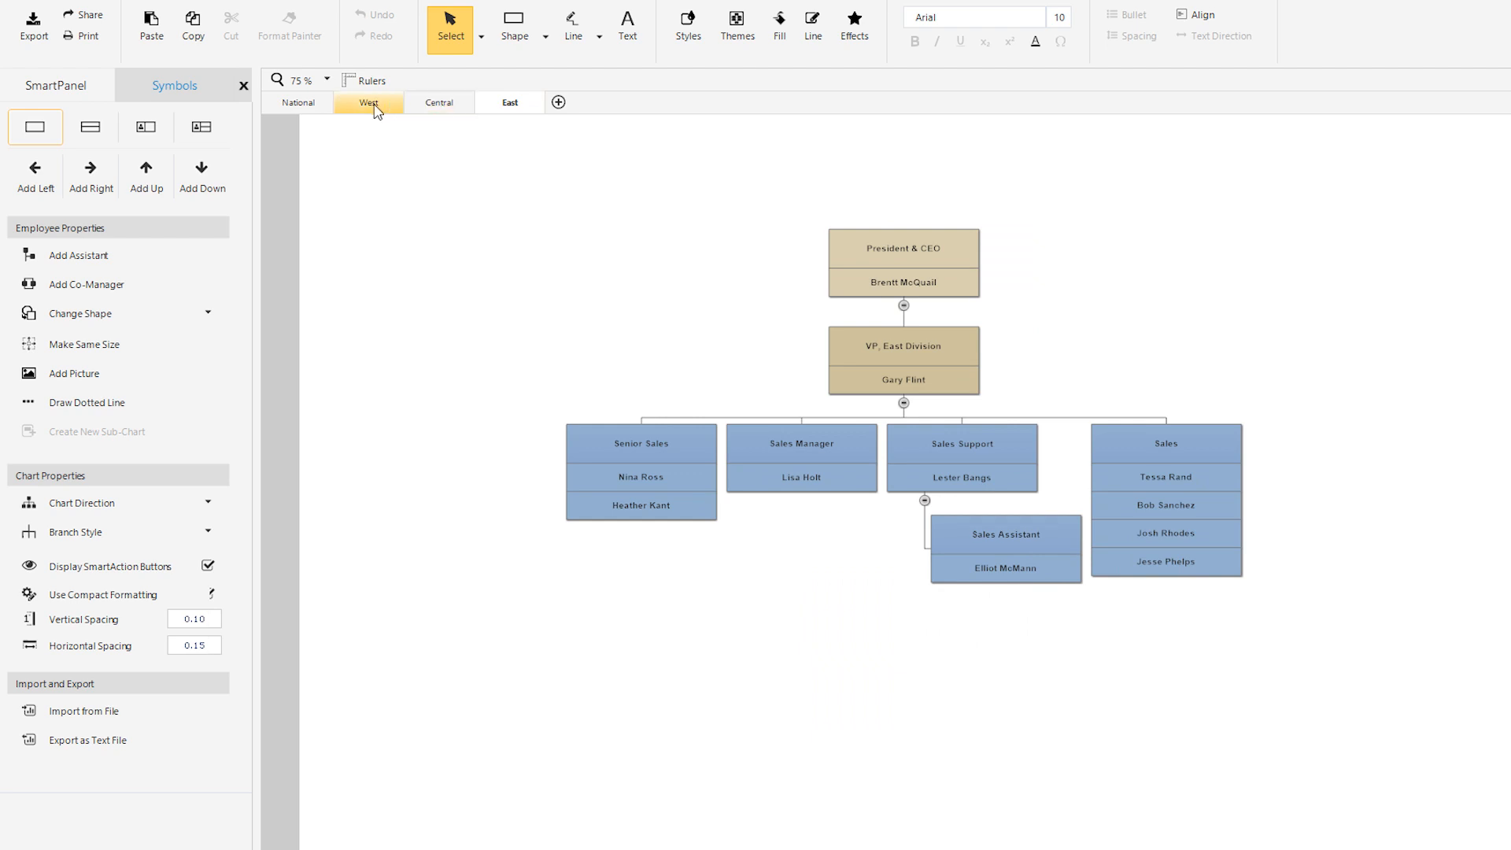
pyautogui.click(299, 102)
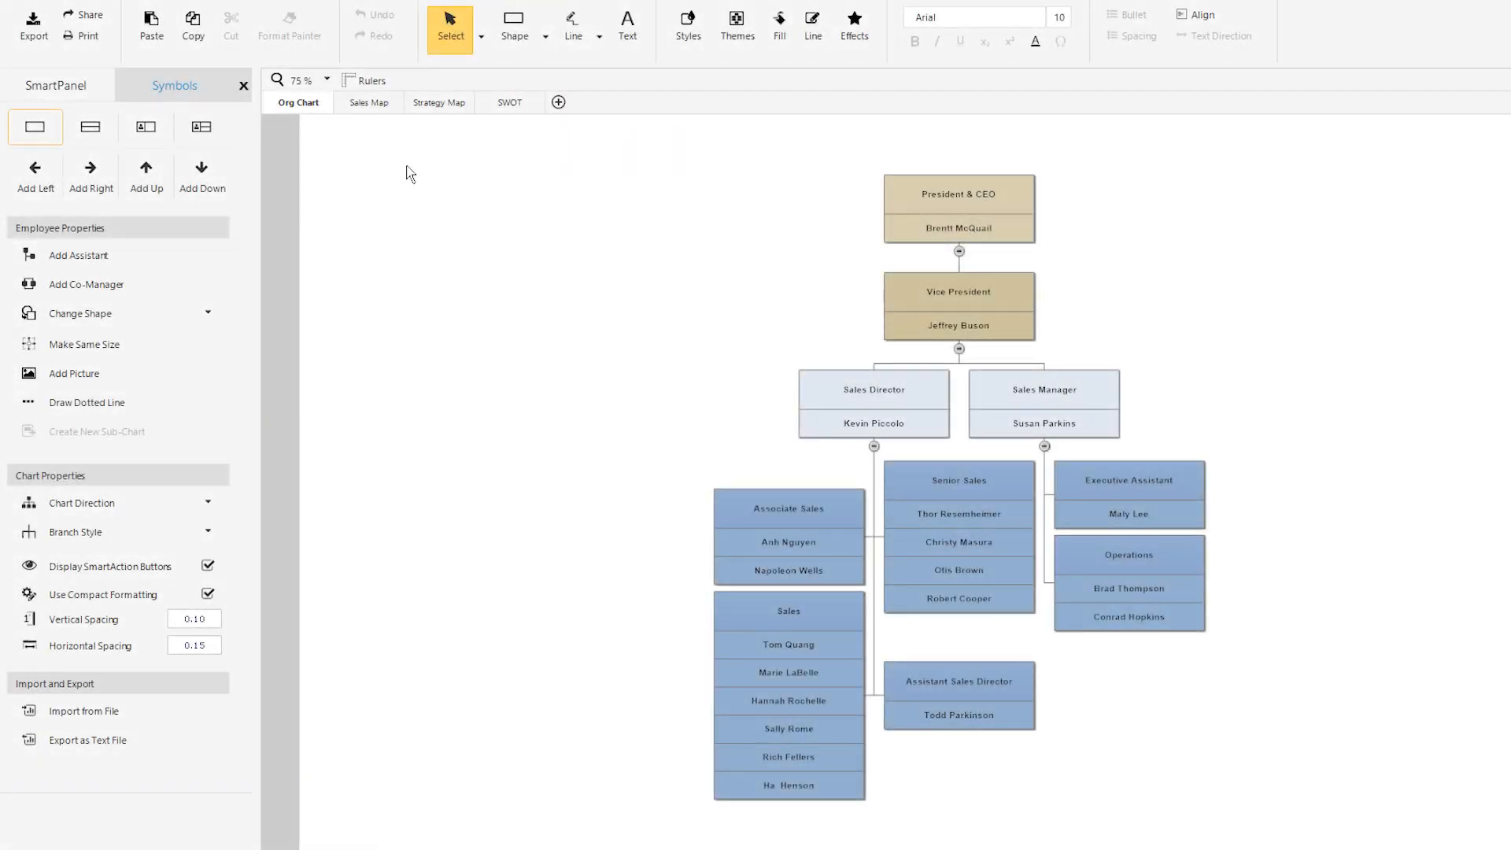
pyautogui.click(369, 102)
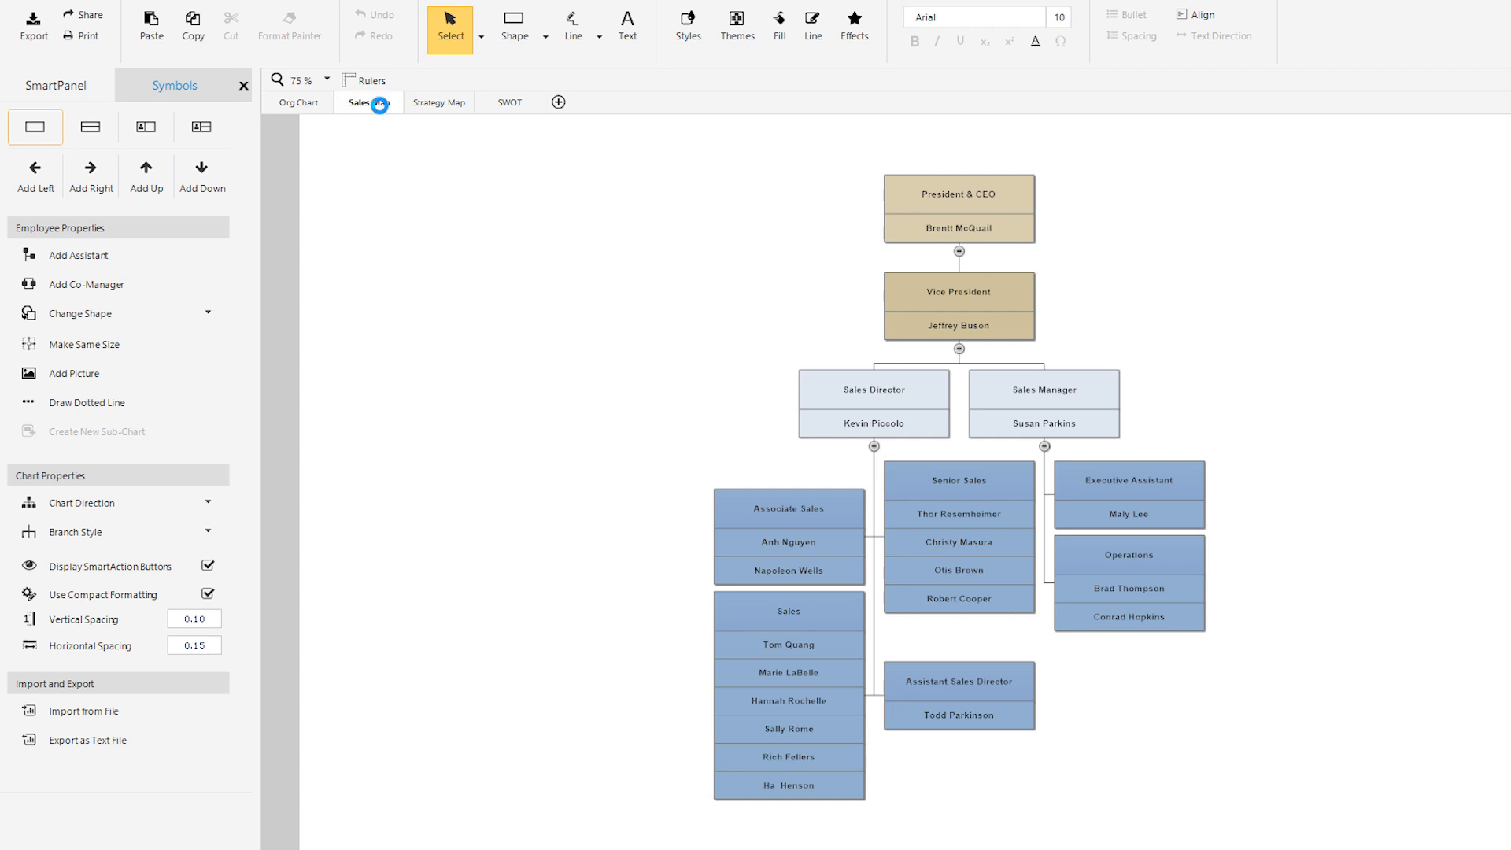
# Review the Sales Map, Strategy Map and SWOT pages, returning to Org Chart
pyautogui.click(368, 102)
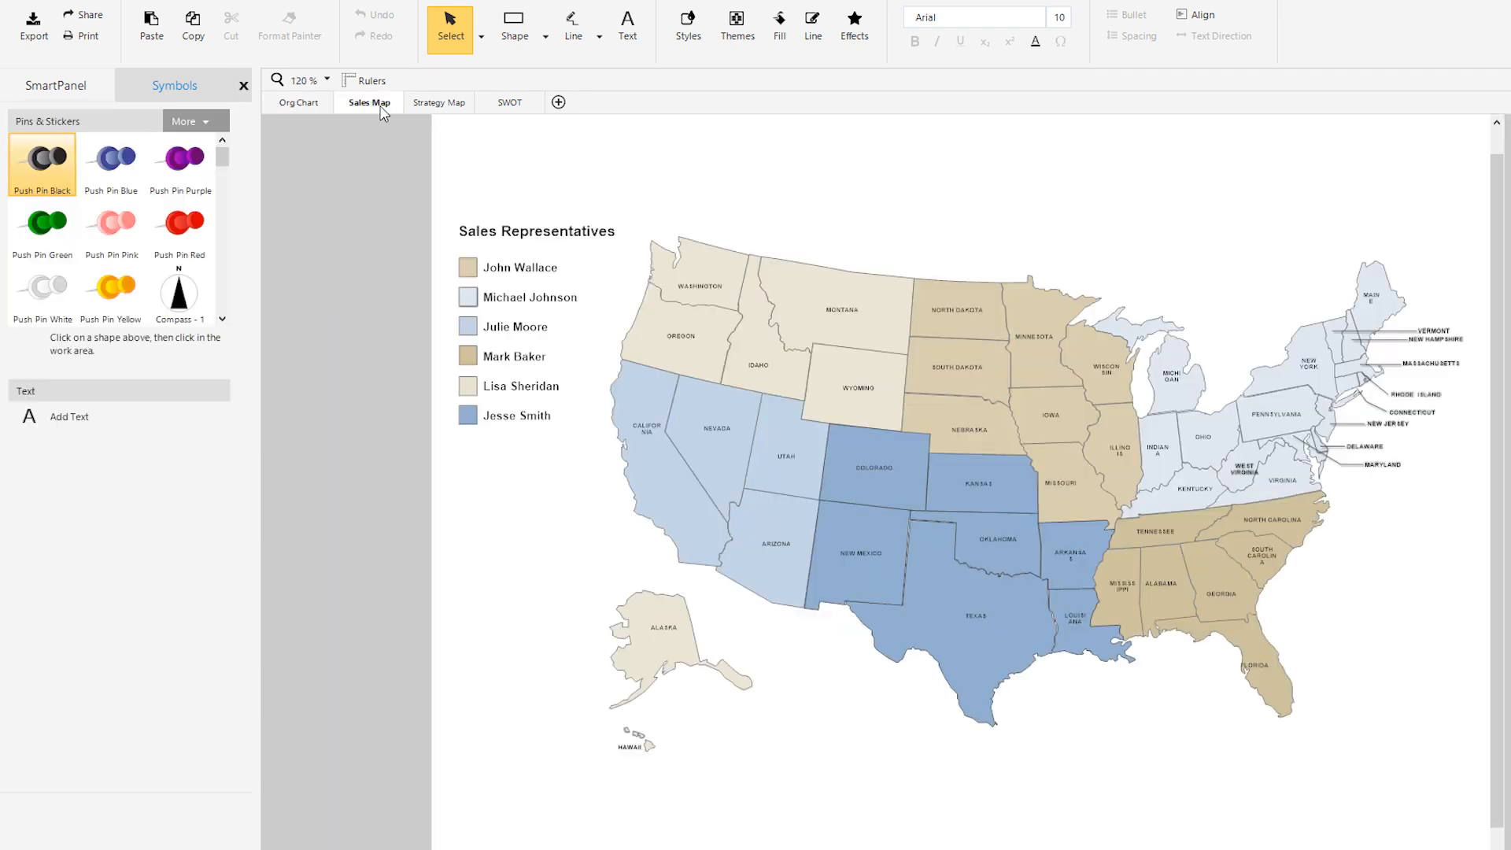
pyautogui.click(438, 103)
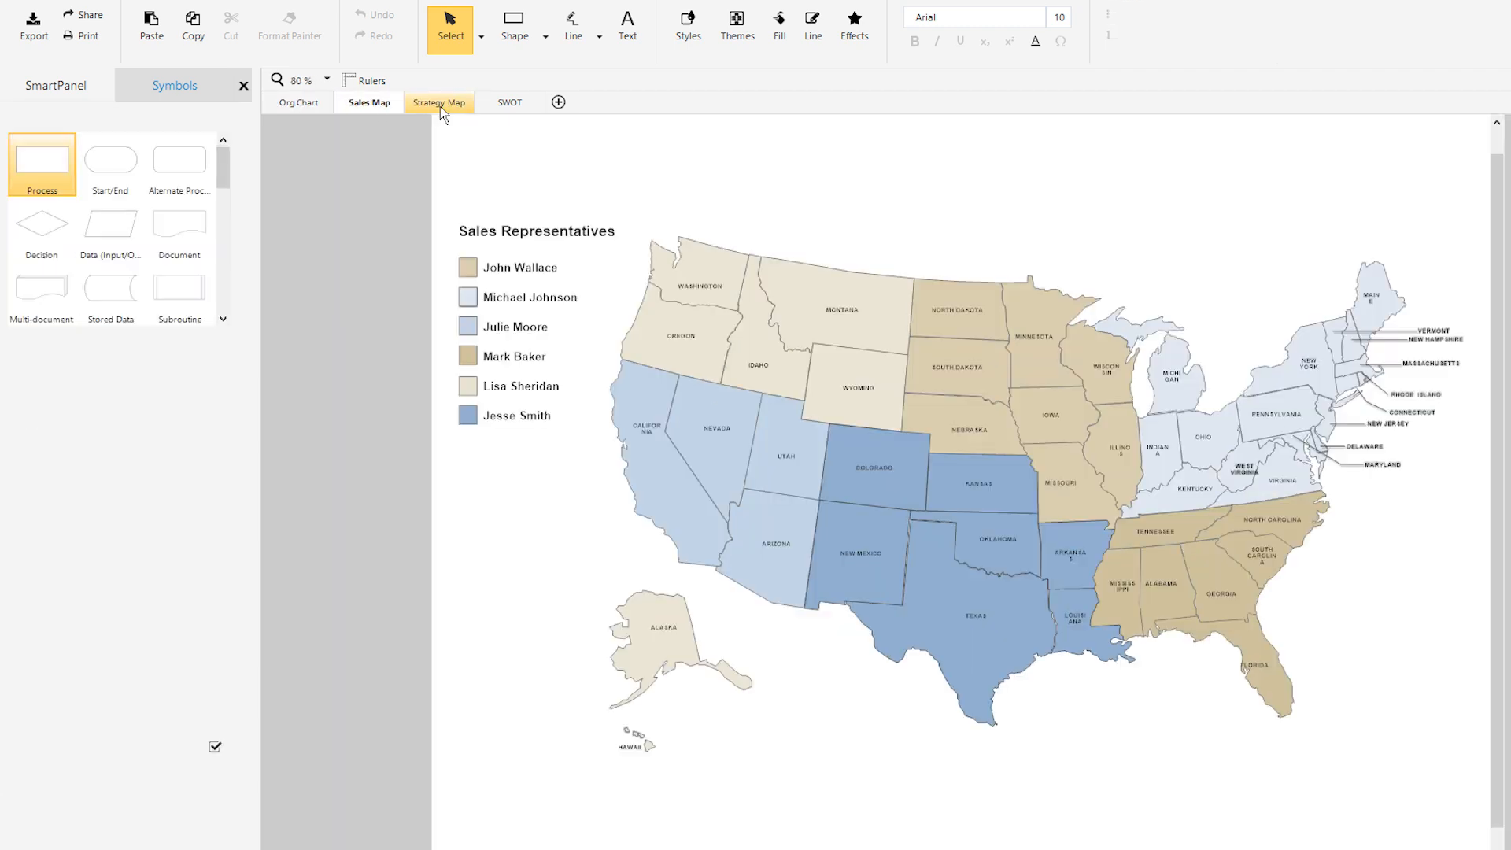
pyautogui.click(507, 103)
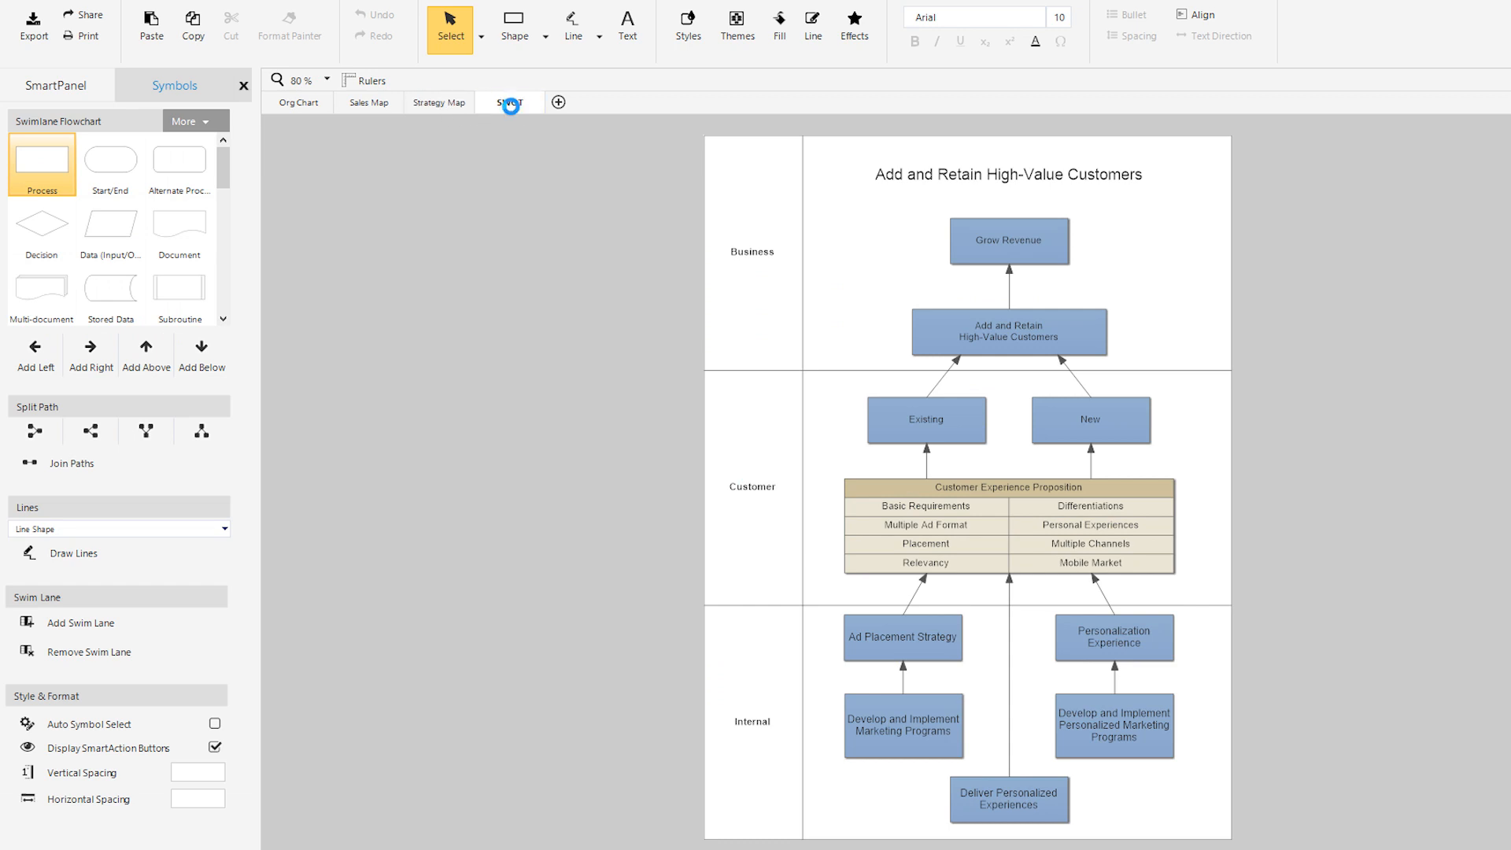
pyautogui.click(297, 103)
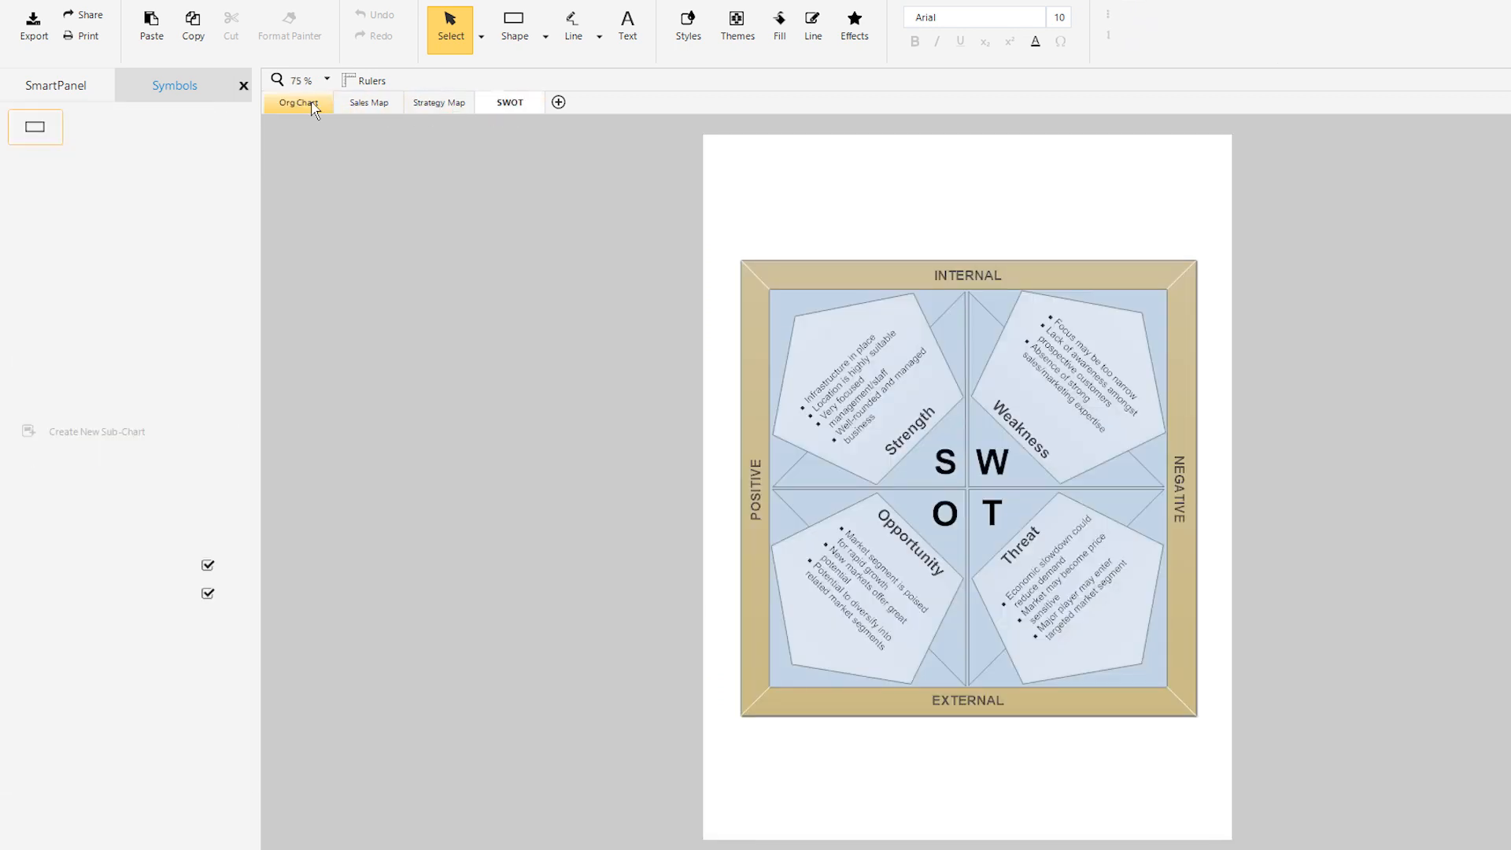
pyautogui.click(298, 103)
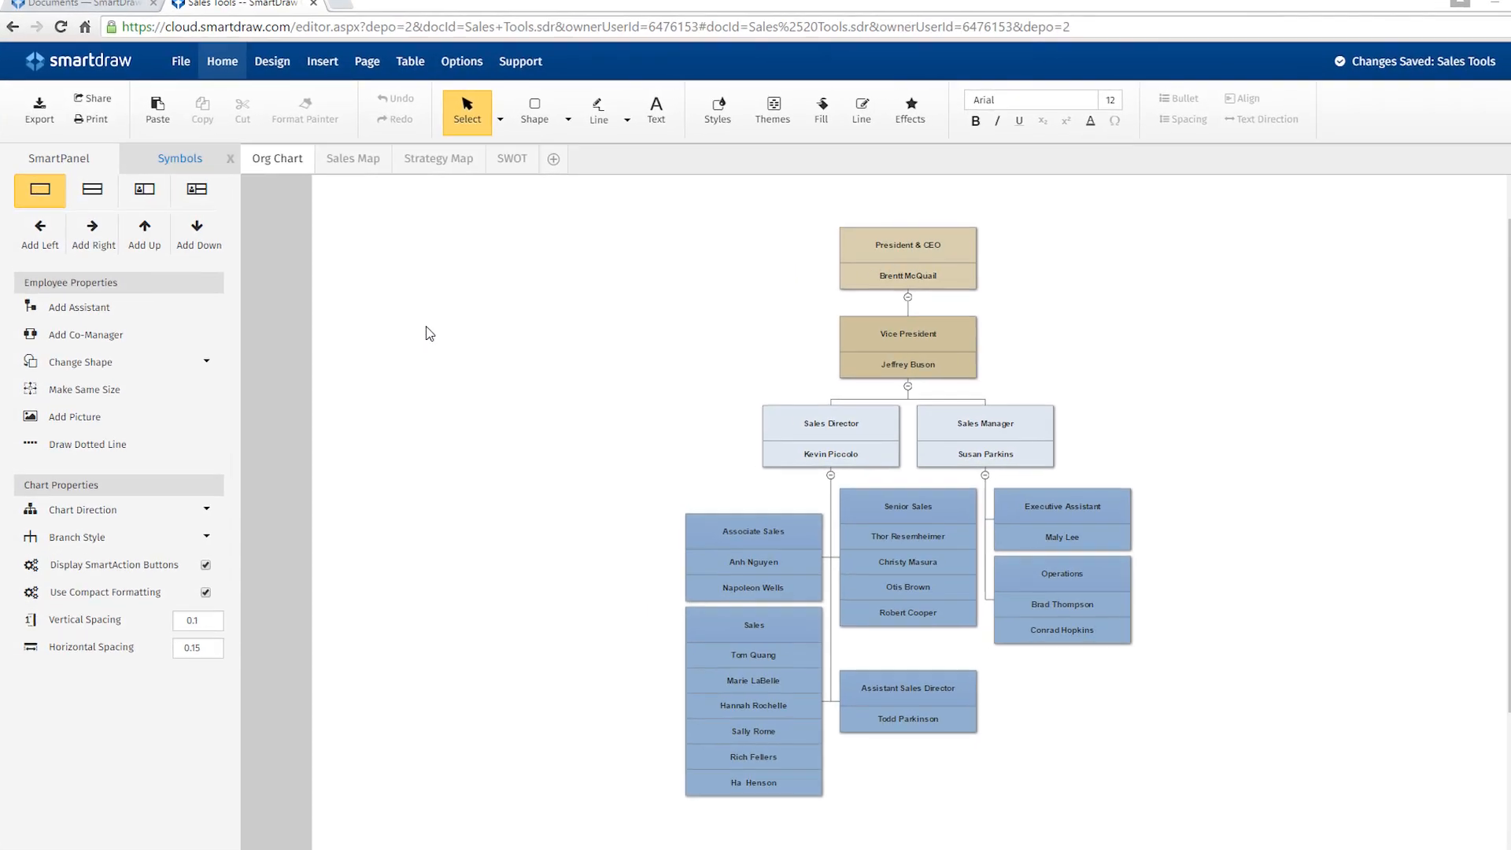
pyautogui.click(473, 158)
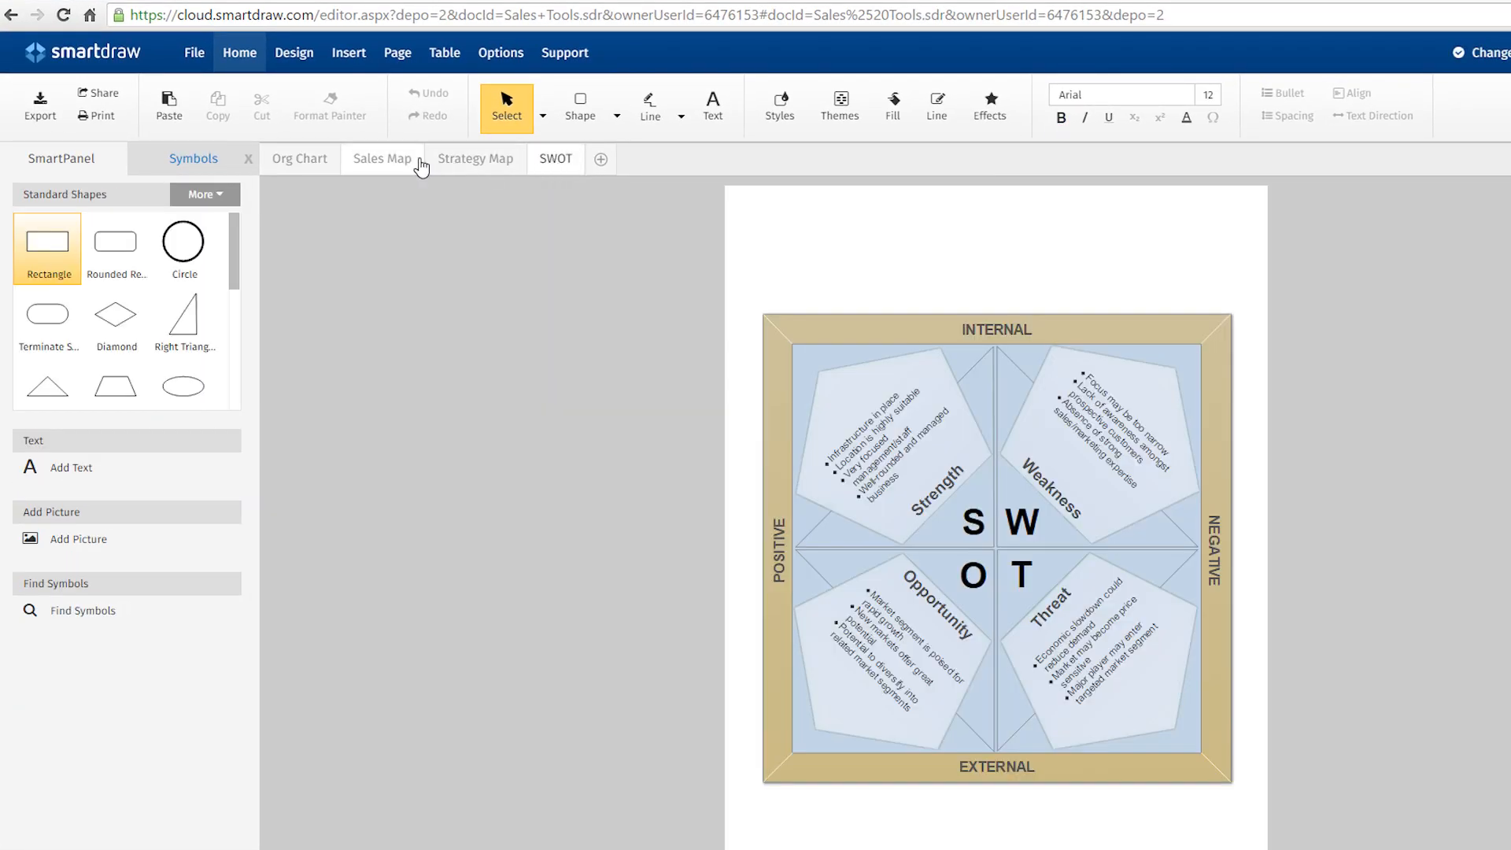
pyautogui.click(299, 159)
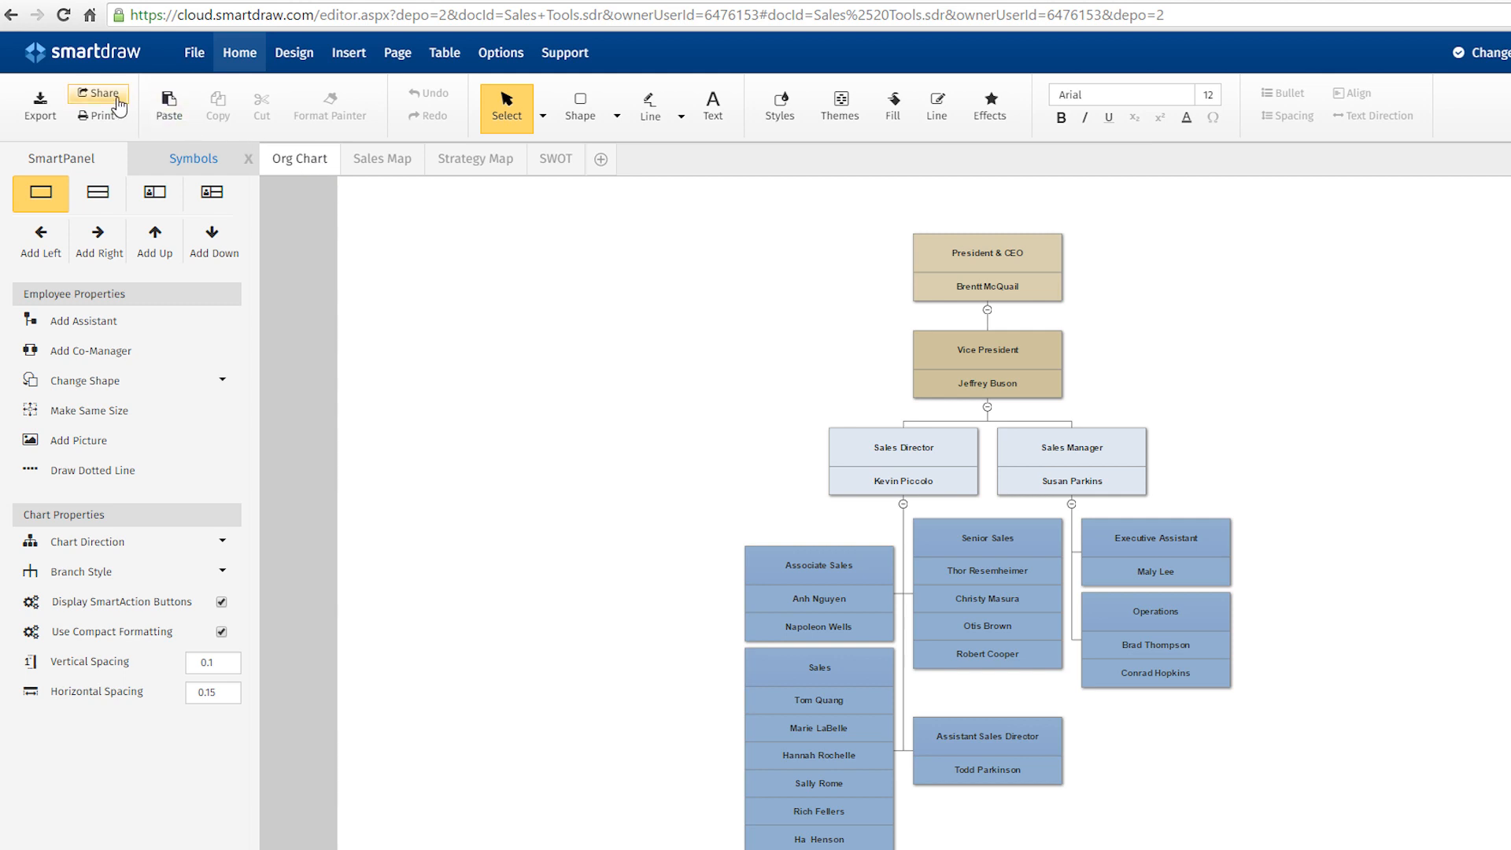
pyautogui.click(97, 93)
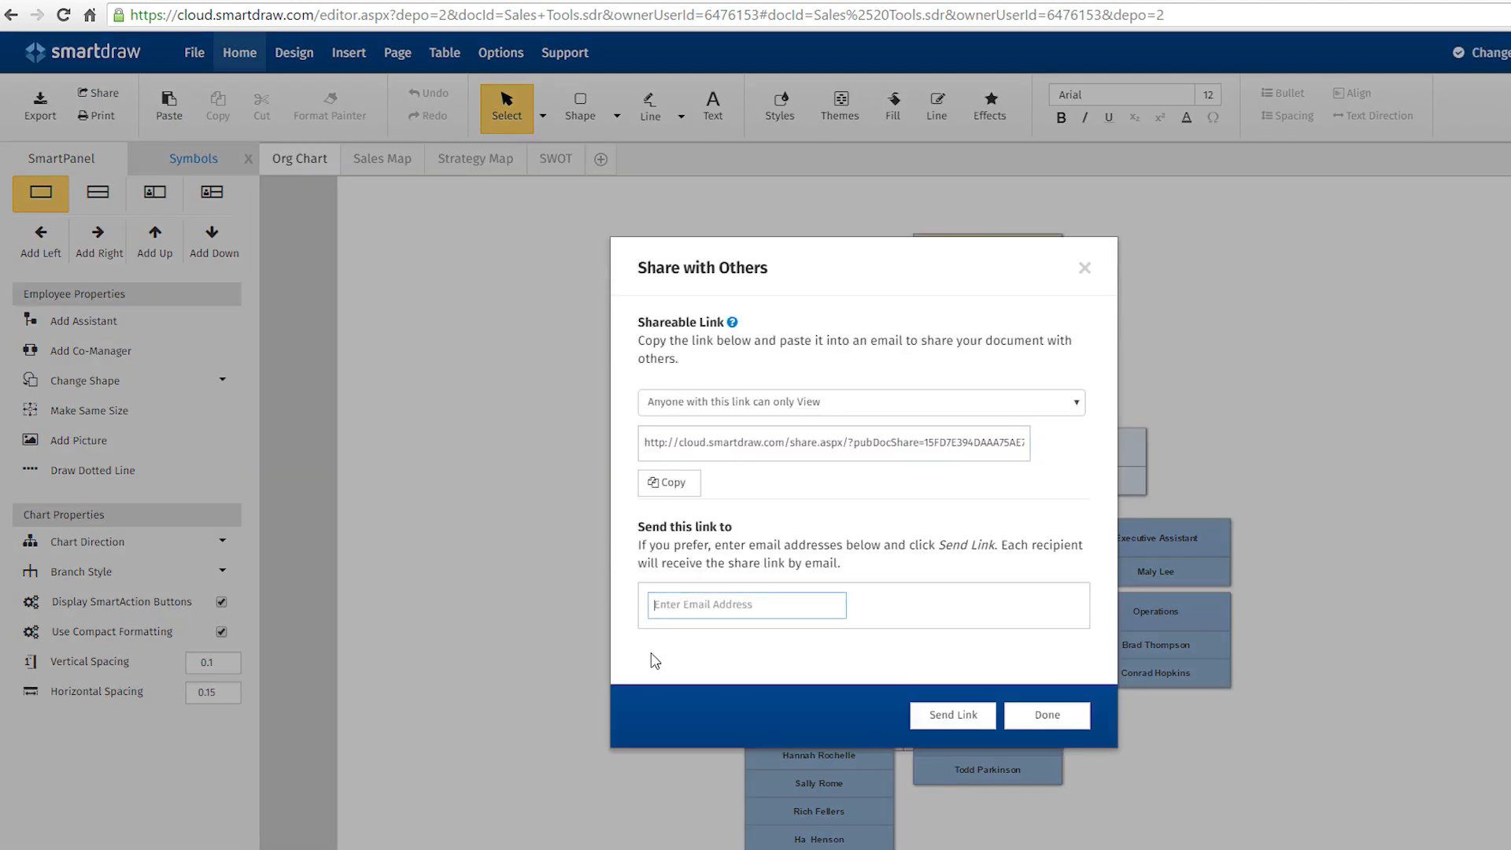
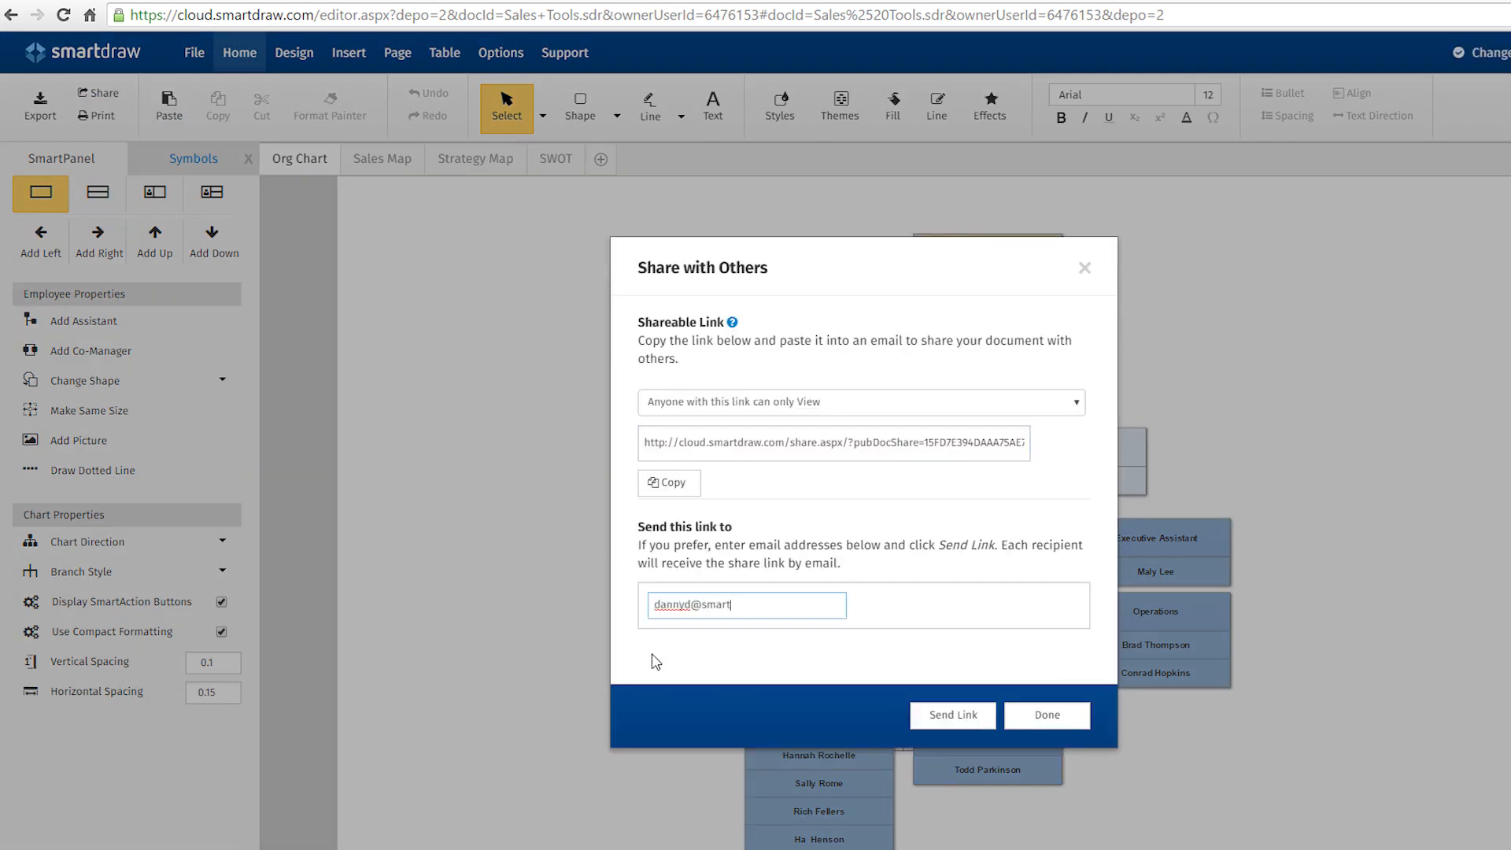